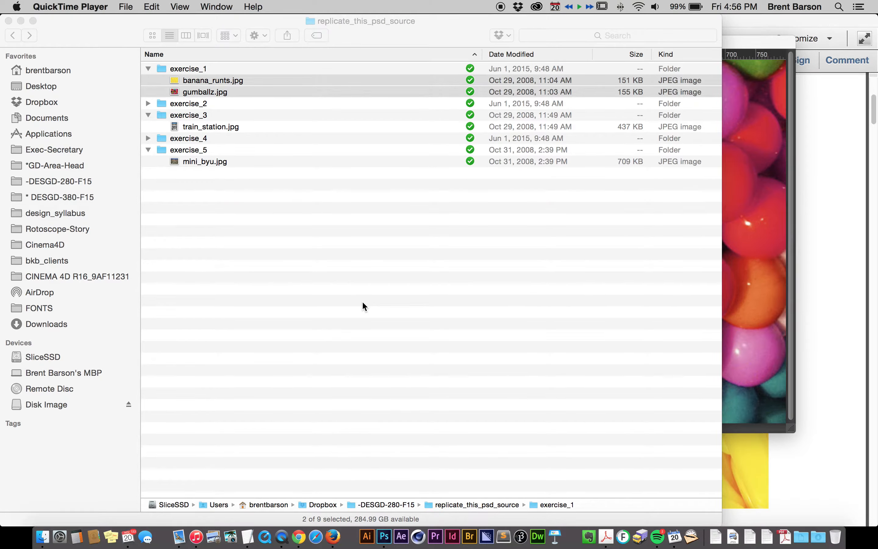
{"action": "mouse_move", "coordinate": [872, 477]}
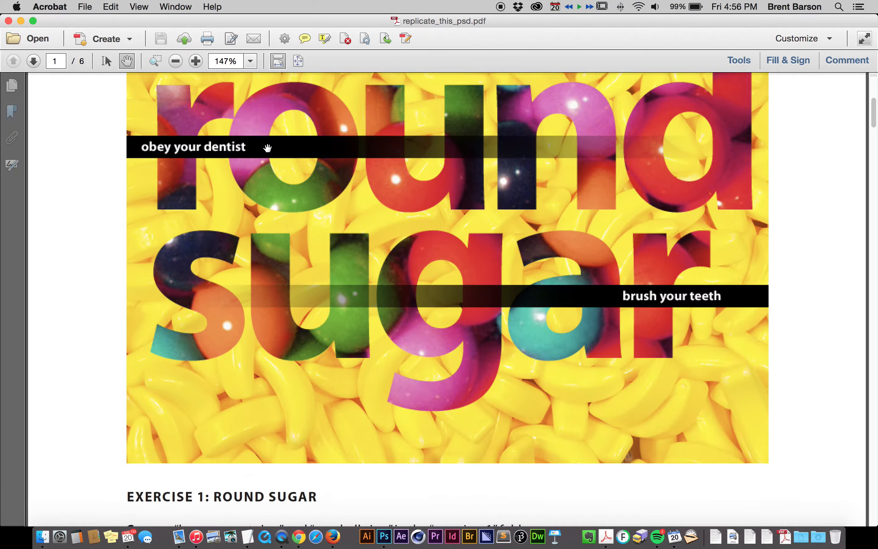
- Zoom the Round Sugar reference PDF out to 60.8% so the full first page shows
{"action": "left_click", "coordinate": [298, 60]}
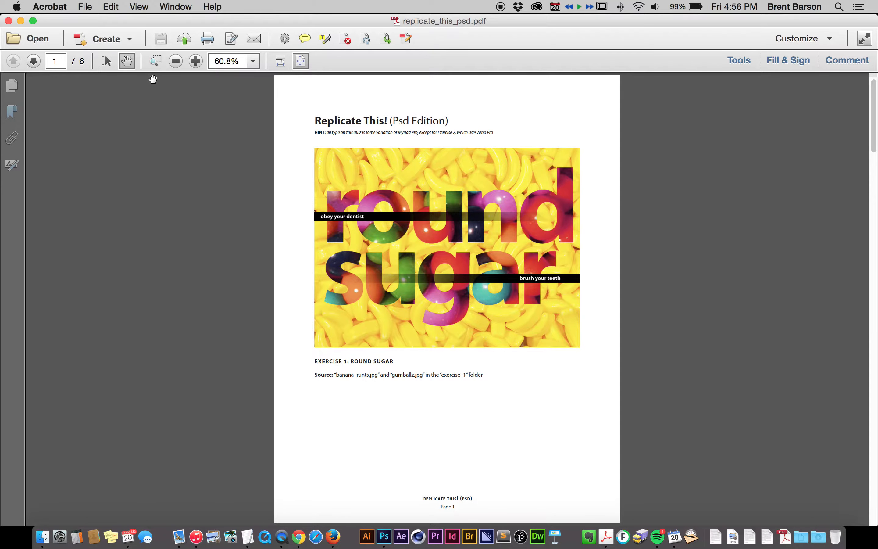
{"action": "mouse_move", "coordinate": [366, 373]}
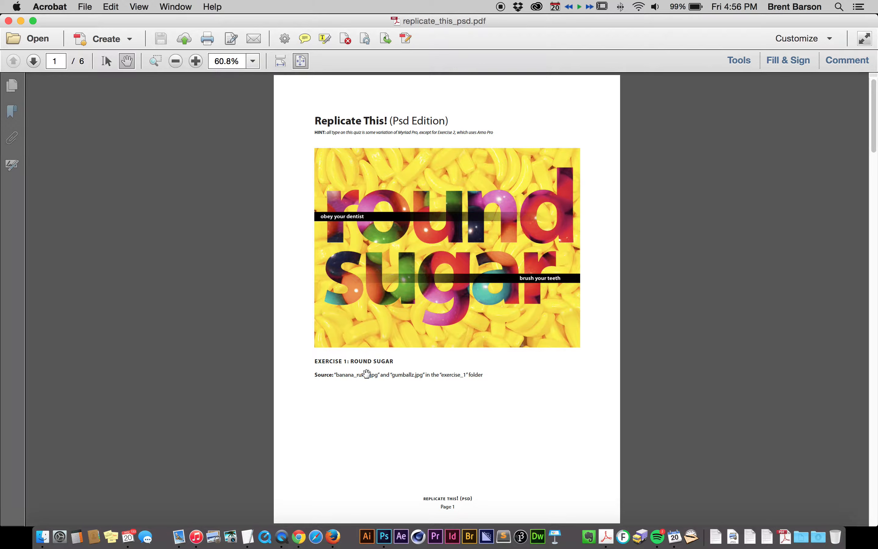
{"action": "mouse_move", "coordinate": [419, 224]}
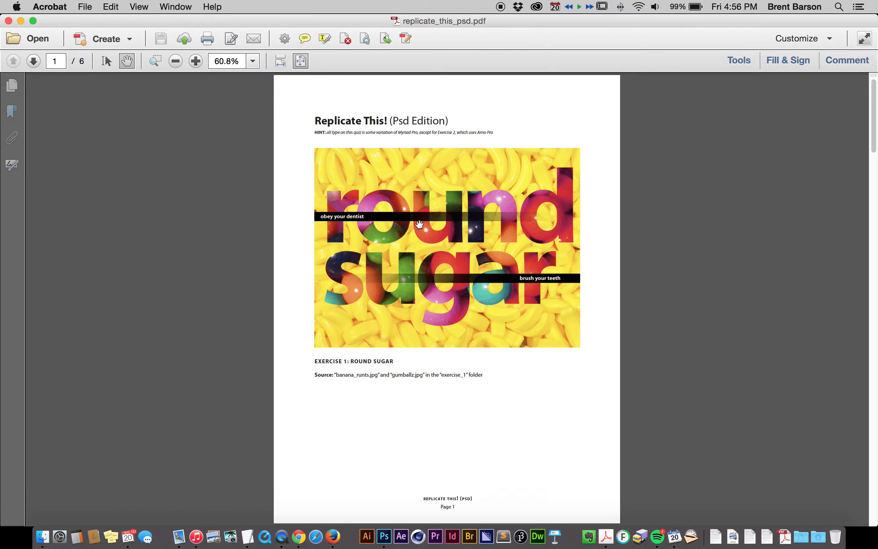
{"action": "mouse_move", "coordinate": [401, 209]}
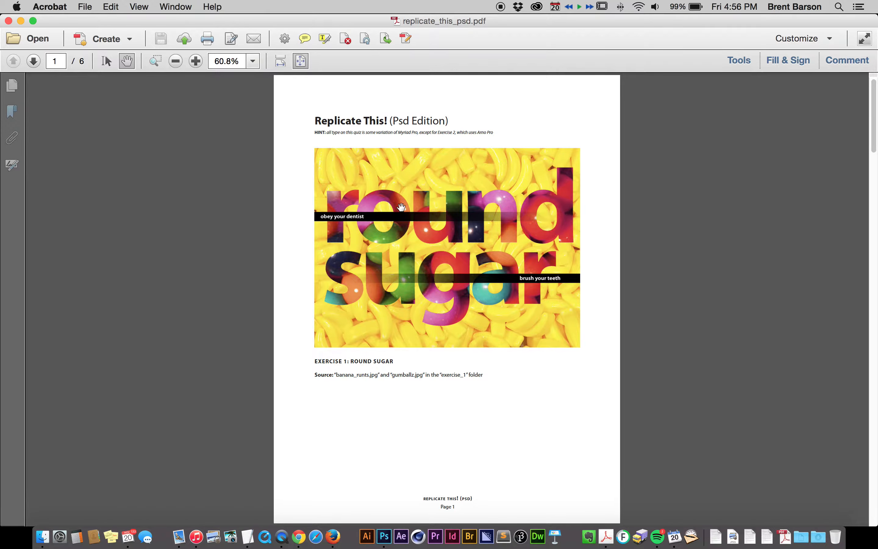
{"action": "mouse_move", "coordinate": [39, 526]}
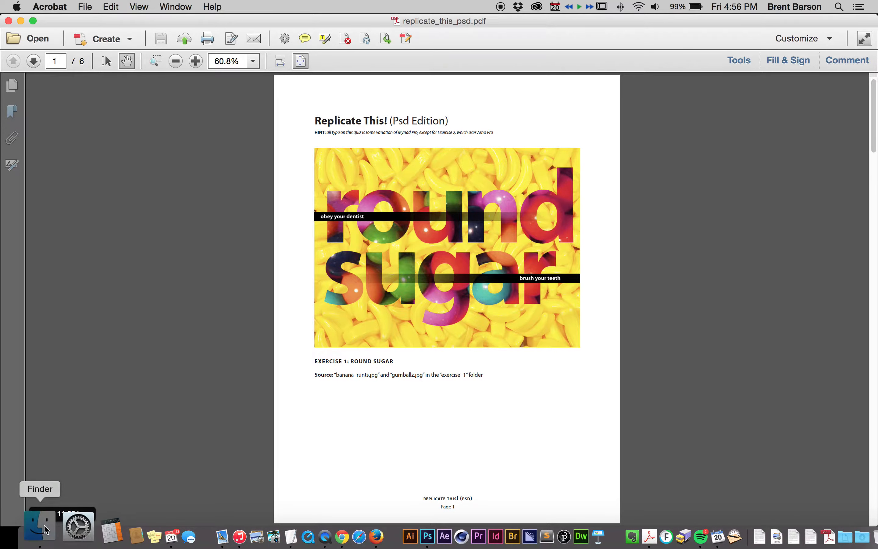
- Switch to Finder showing exercise_1 with banana_runts.jpg and gumballz.jpg selected
{"action": "left_click", "coordinate": [41, 539]}
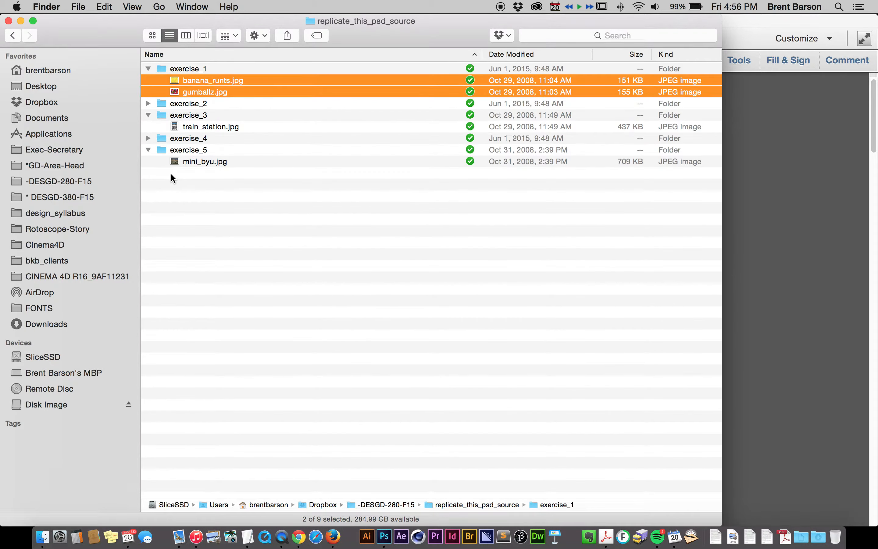
{"action": "mouse_move", "coordinate": [297, 140]}
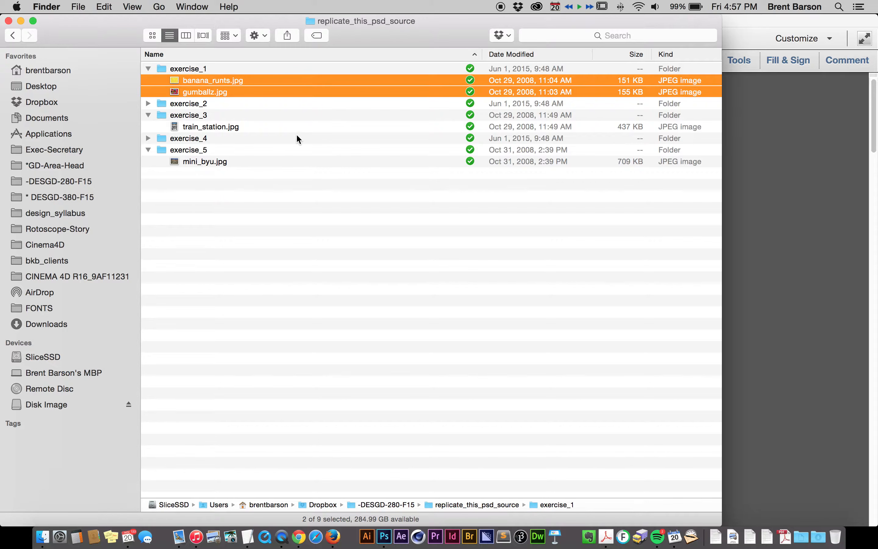
{"action": "mouse_move", "coordinate": [199, 83]}
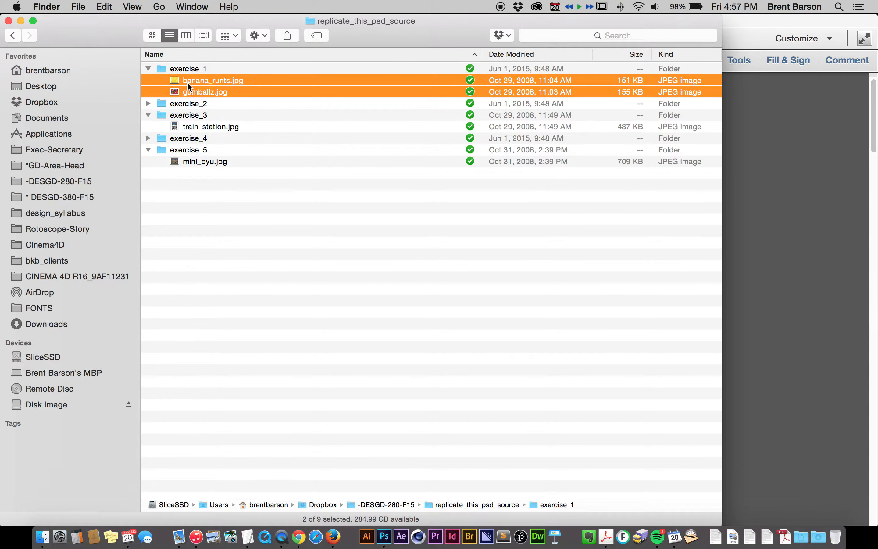
{"action": "mouse_move", "coordinate": [384, 526]}
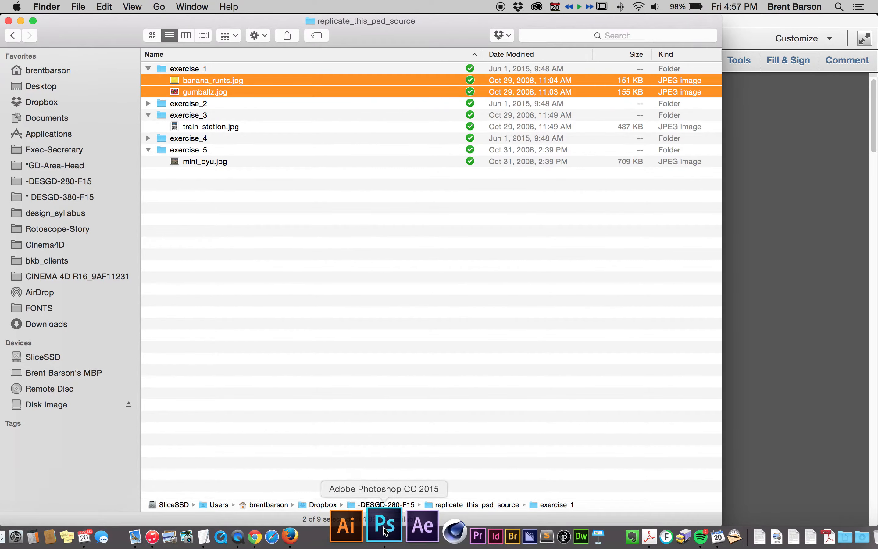
- Open both JPEGs, layer gumballz over banana_runts and save as round-sugar.psd in exercise_1
{"action": "left_click", "coordinate": [384, 536]}
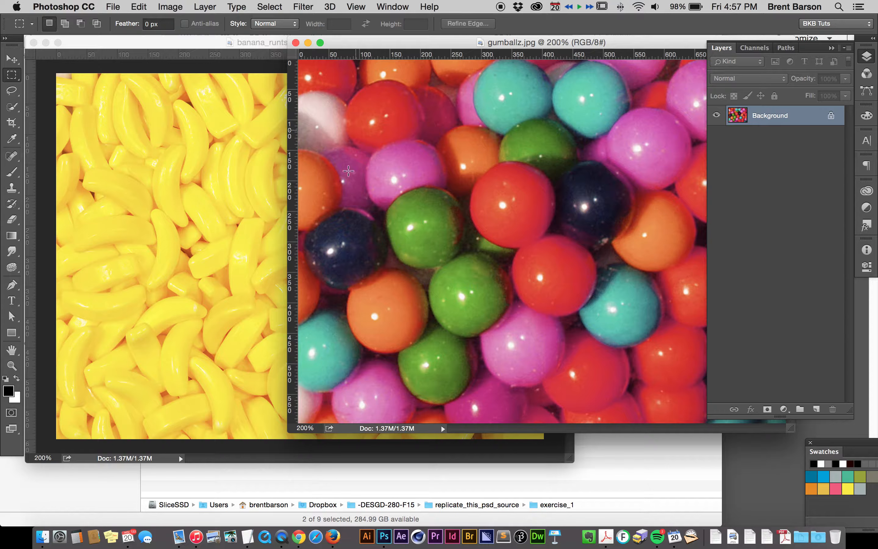
{"action": "mouse_move", "coordinate": [318, 276]}
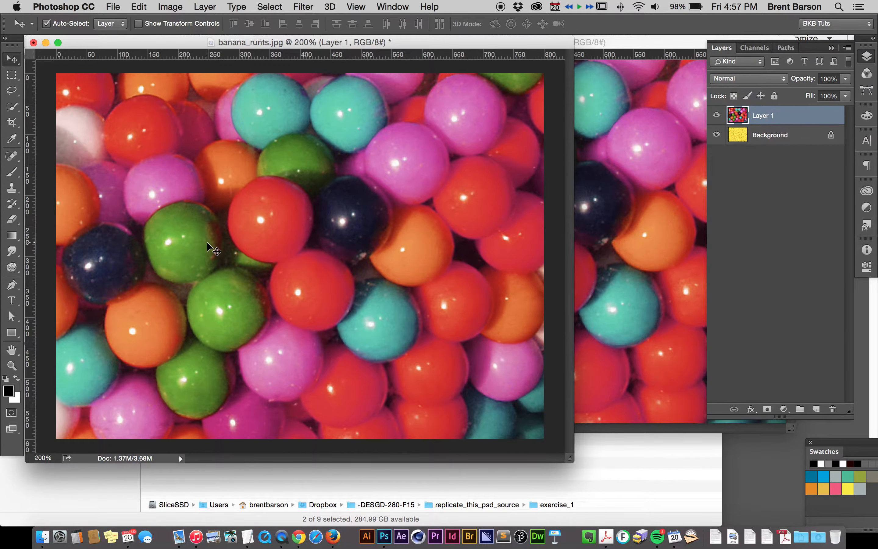
{"action": "key", "text": "cmd+shift+s"}
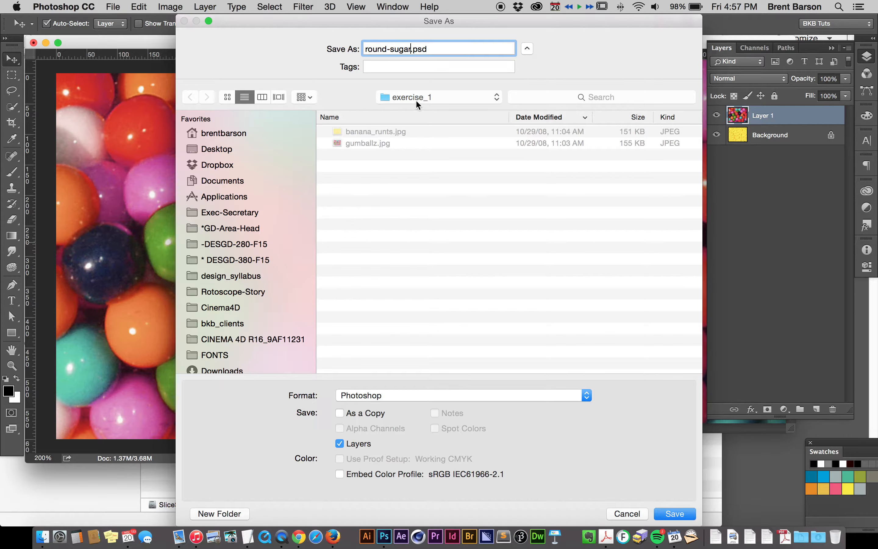
{"action": "left_click", "coordinate": [189, 97]}
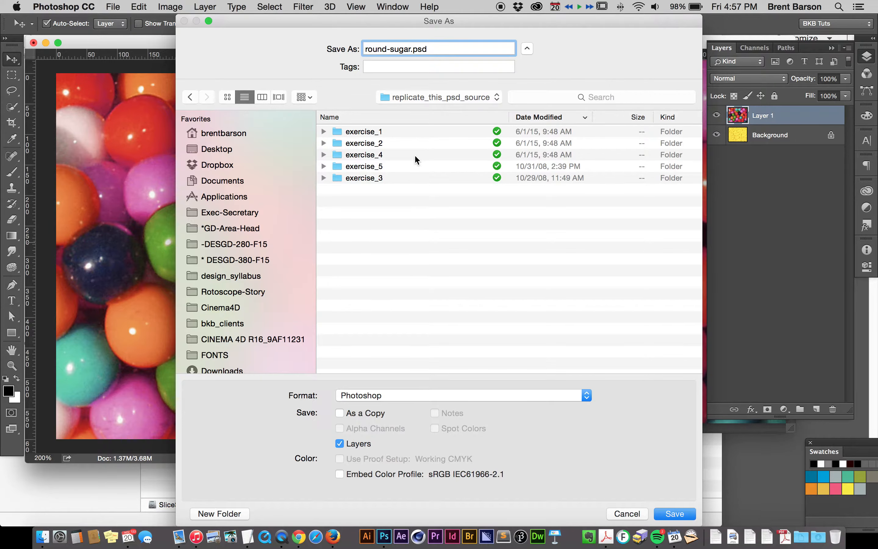
{"action": "left_click", "coordinate": [675, 514]}
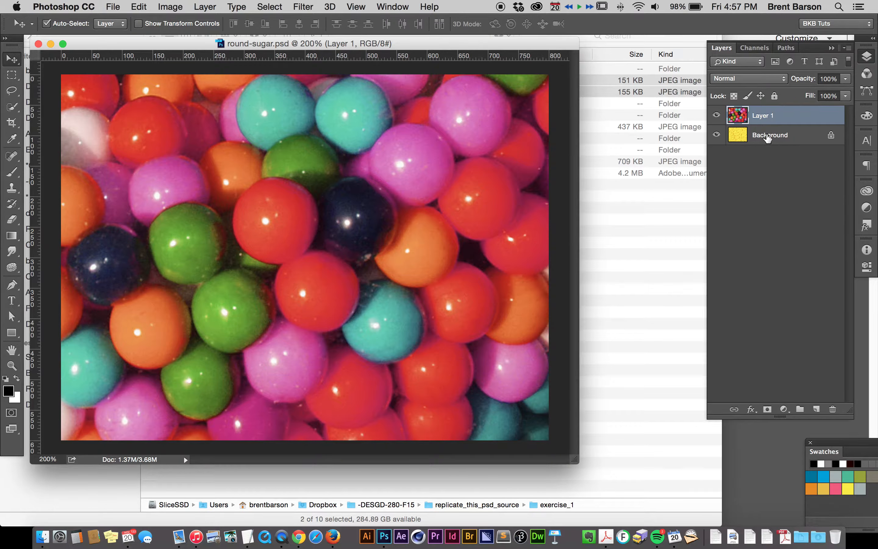
- Rename Layer 1 to gumballs
{"action": "double_click", "coordinate": [765, 116]}
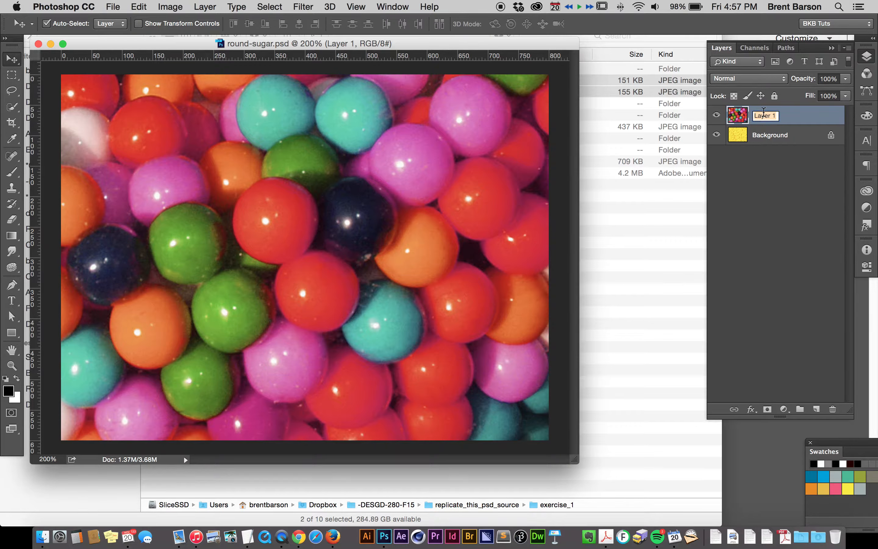
{"action": "type", "text": "gumballs"}
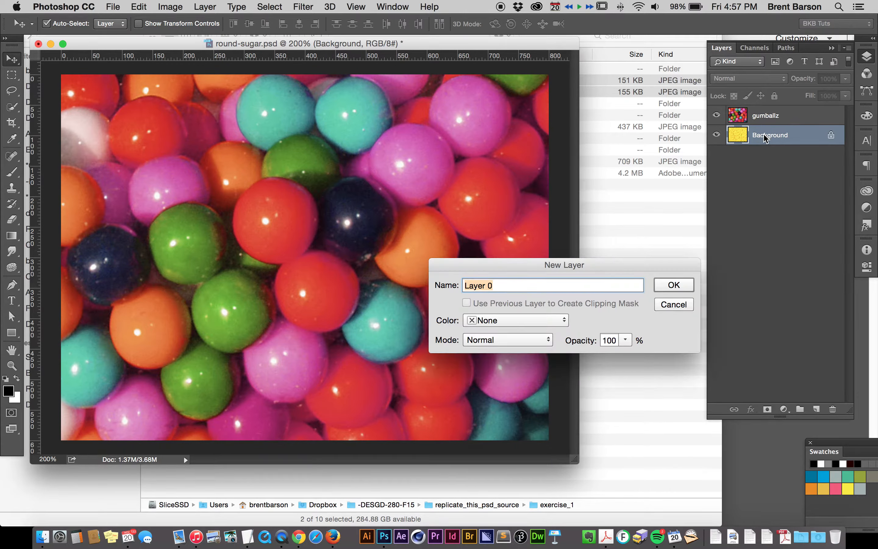
- Convert the Background into a regular layer named 'banana runts are the grossest runt'
{"action": "type", "text": "banana runts"}
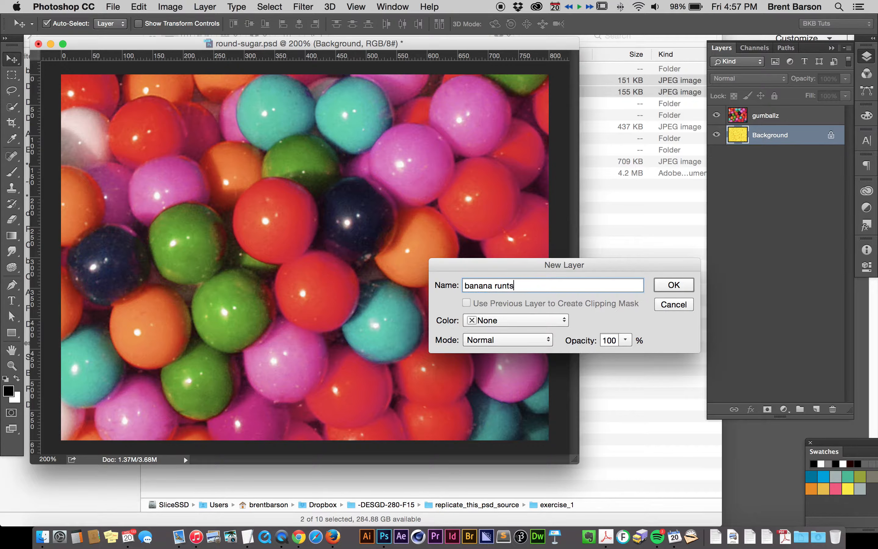
{"action": "type", "text": "are the groossest"}
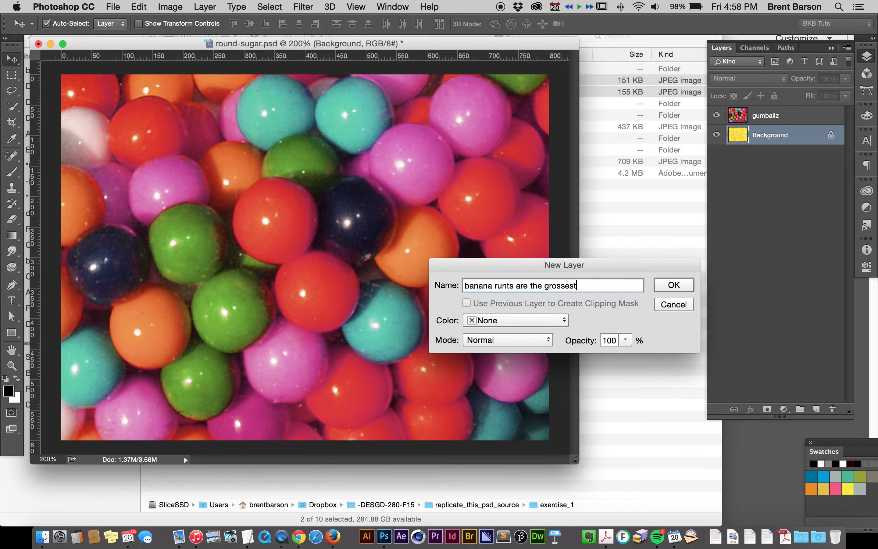
{"action": "type", "text": "runt"}
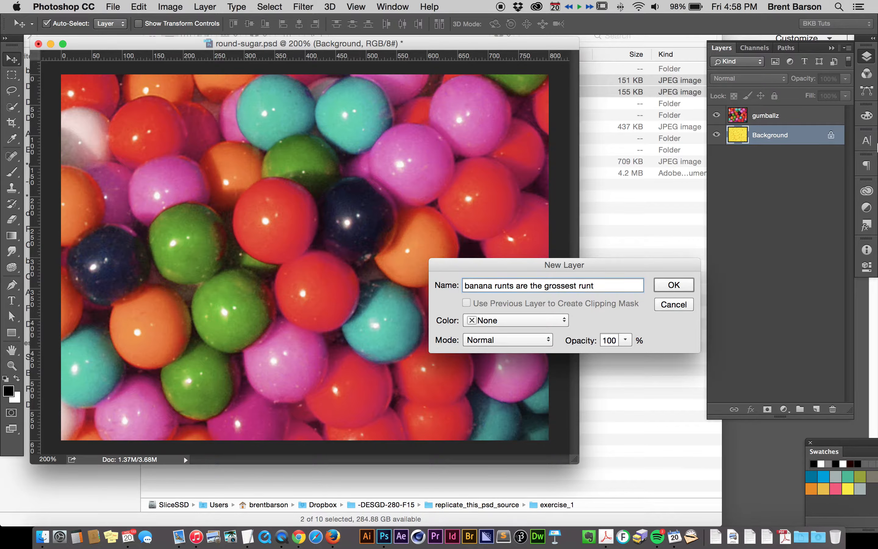
{"action": "left_click", "coordinate": [674, 285]}
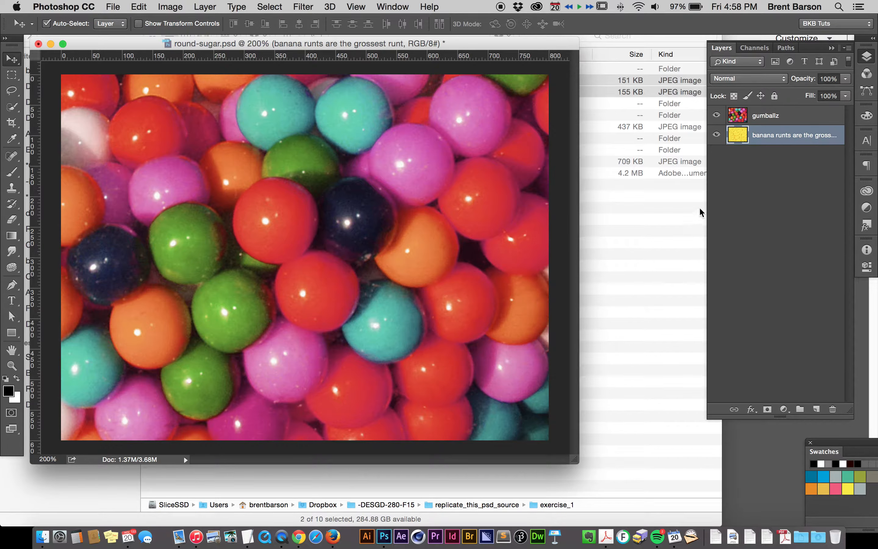
- Deselect the layers, review the Round Sugar reference in Acrobat, then switch back toward Photoshop
{"action": "left_click", "coordinate": [738, 134]}
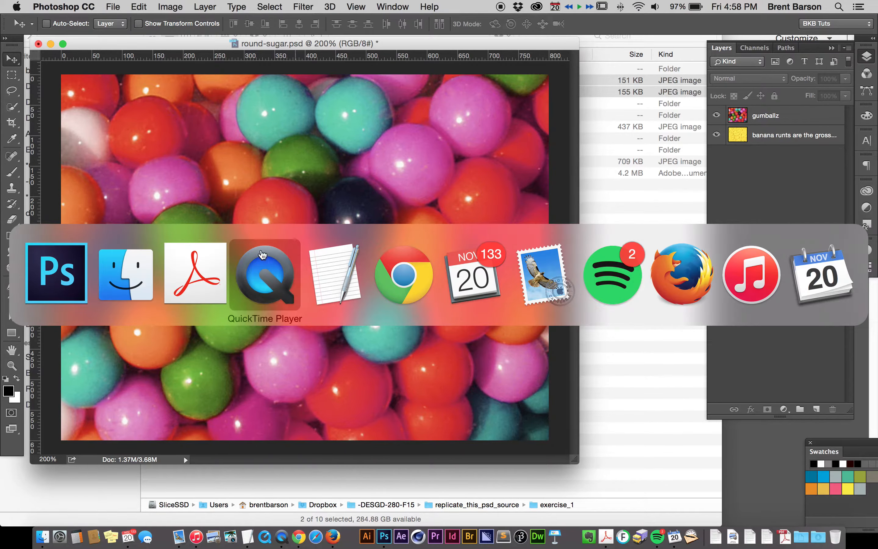
{"action": "left_click", "coordinate": [194, 274]}
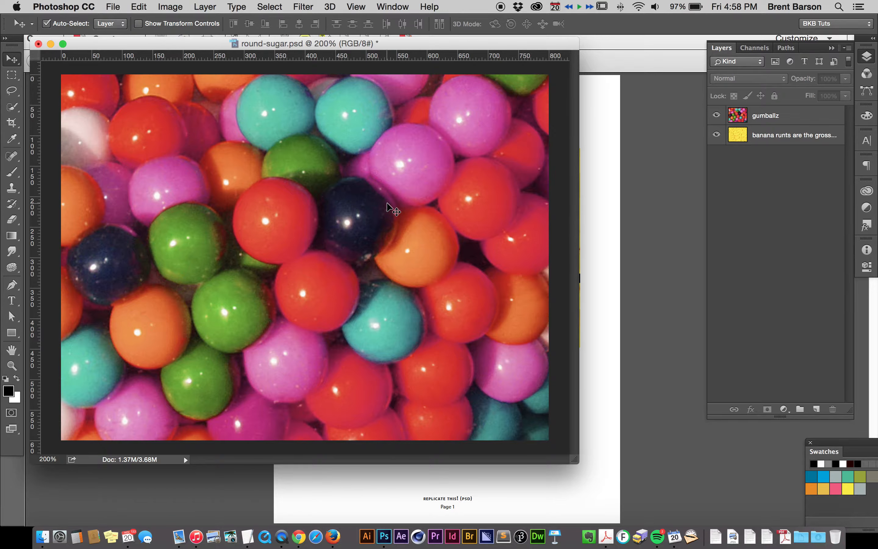
{"action": "key", "text": "cmd+tab"}
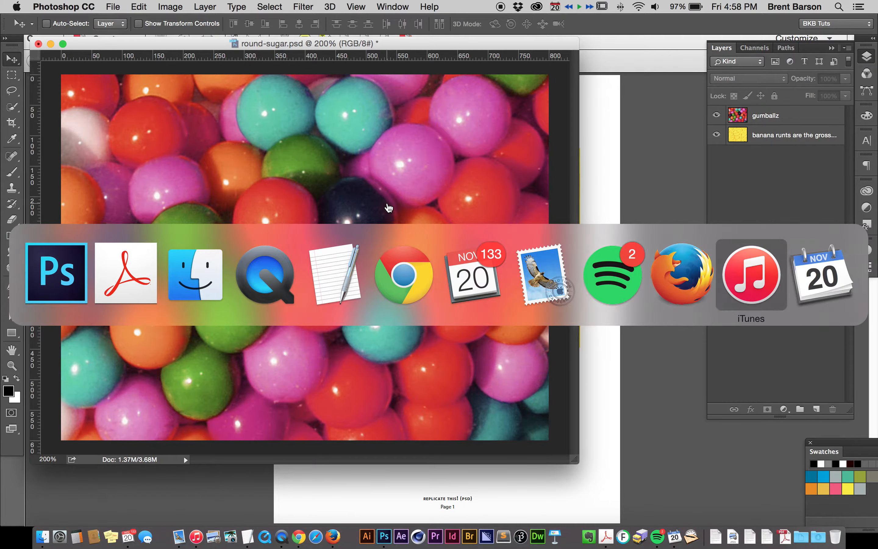
{"action": "mouse_move", "coordinate": [612, 275]}
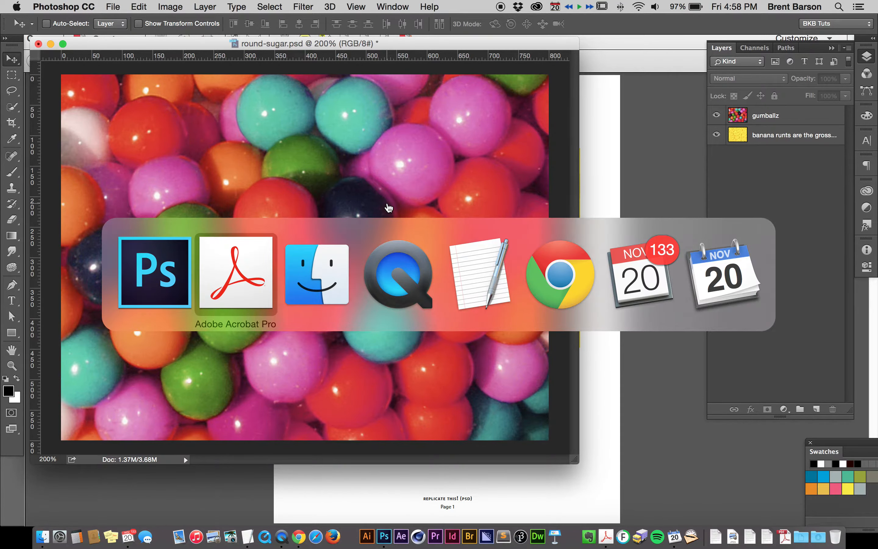
{"action": "left_click", "coordinate": [235, 274]}
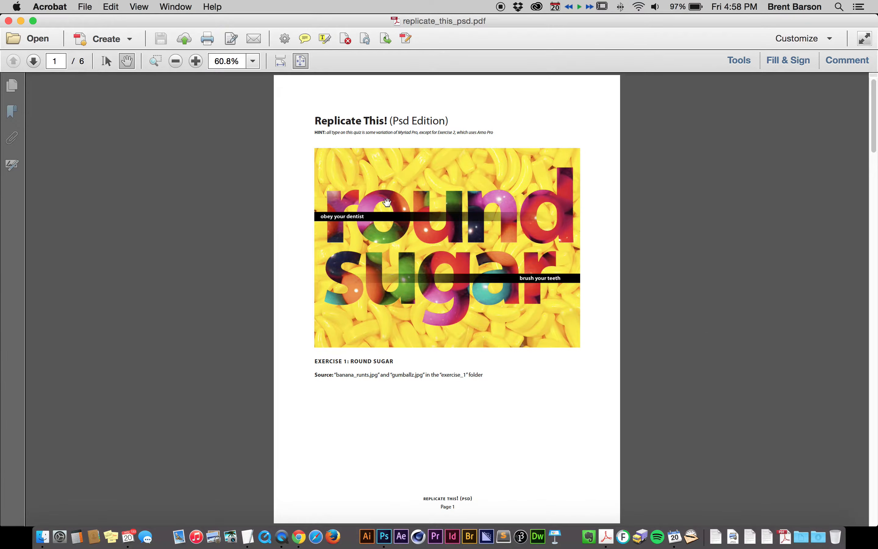
{"action": "key", "text": "Cmd+Tab"}
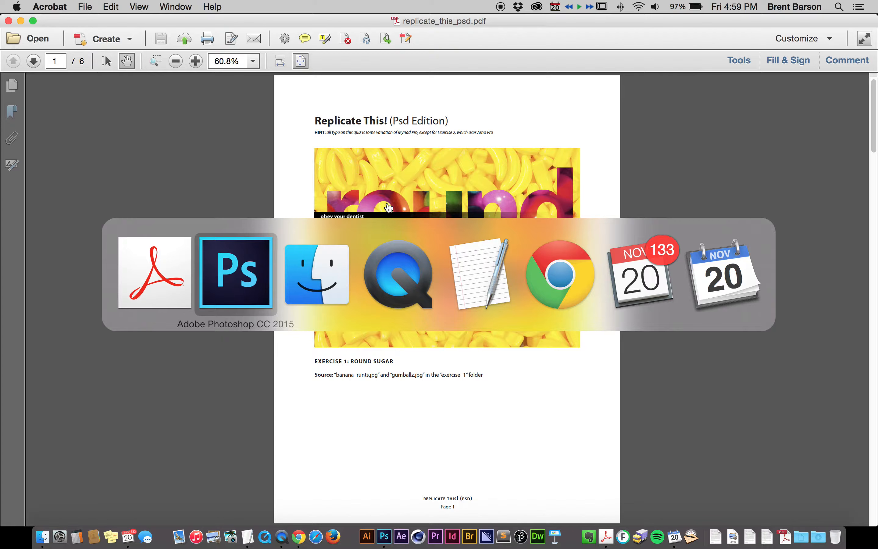
{"action": "mouse_move", "coordinate": [397, 274]}
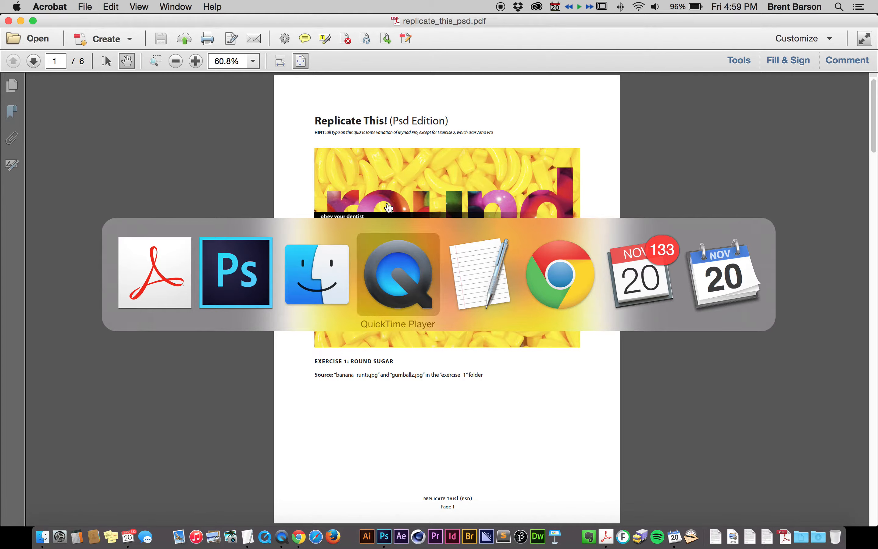
{"action": "mouse_move", "coordinate": [155, 272]}
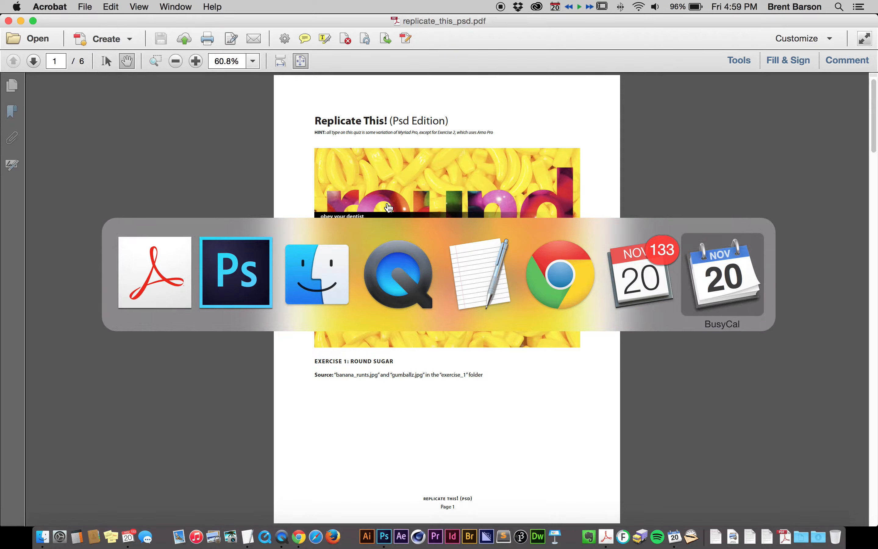
{"action": "mouse_move", "coordinate": [235, 272]}
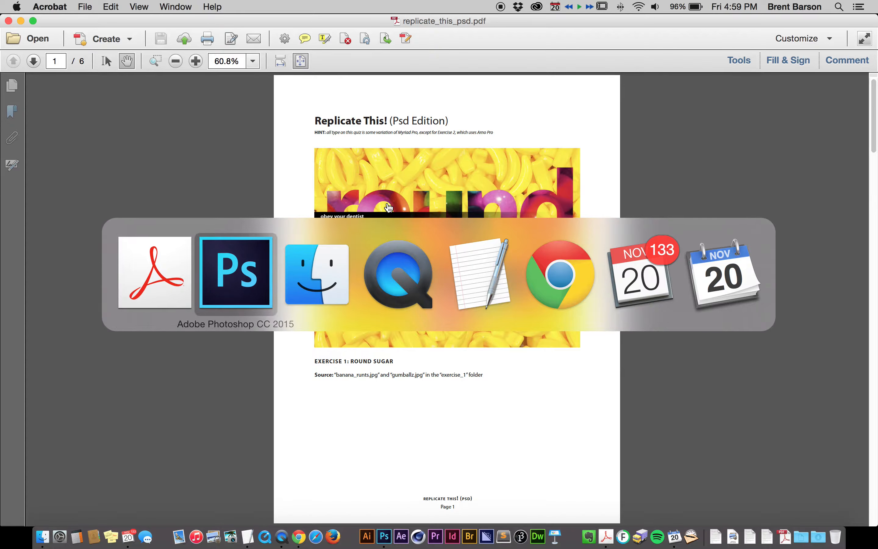
{"action": "mouse_move", "coordinate": [316, 275]}
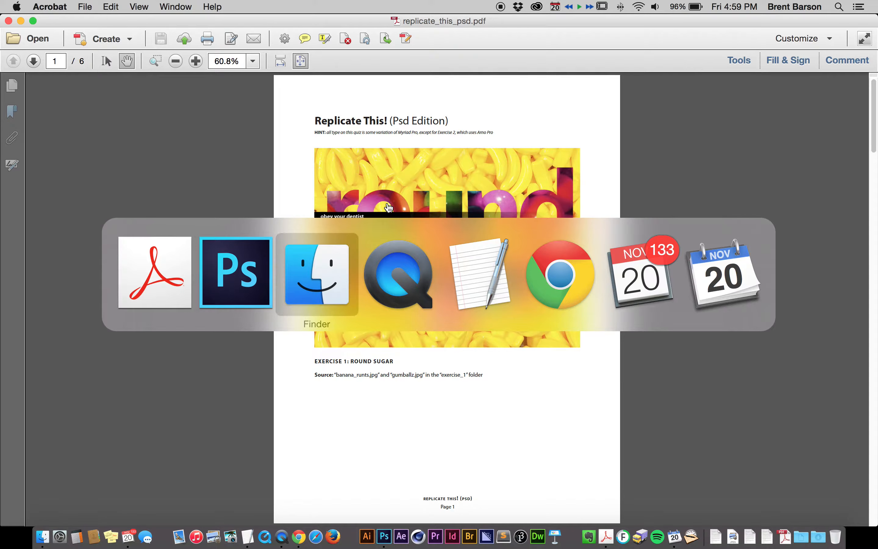
{"action": "mouse_move", "coordinate": [235, 274]}
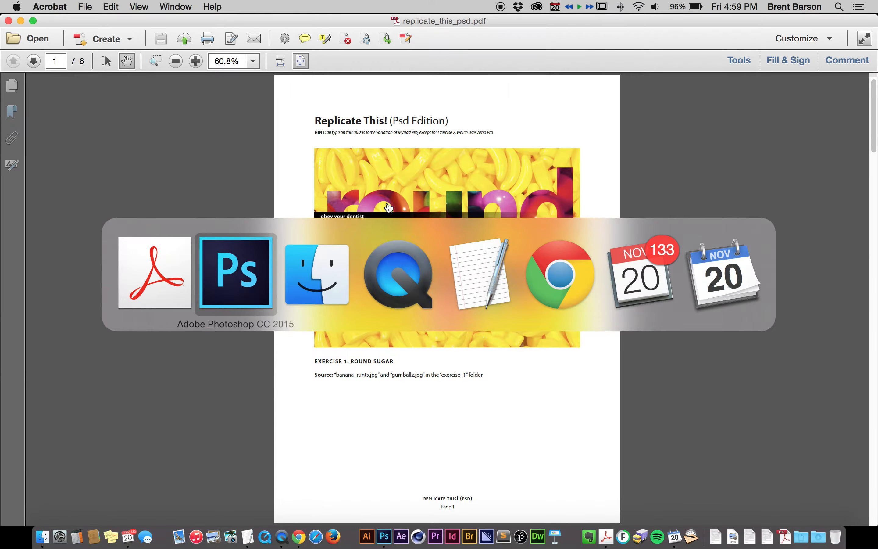
- Add a black text layer reading 'round sugar' in Myriad Pro Bold over the gumballs
{"action": "left_click", "coordinate": [235, 273]}
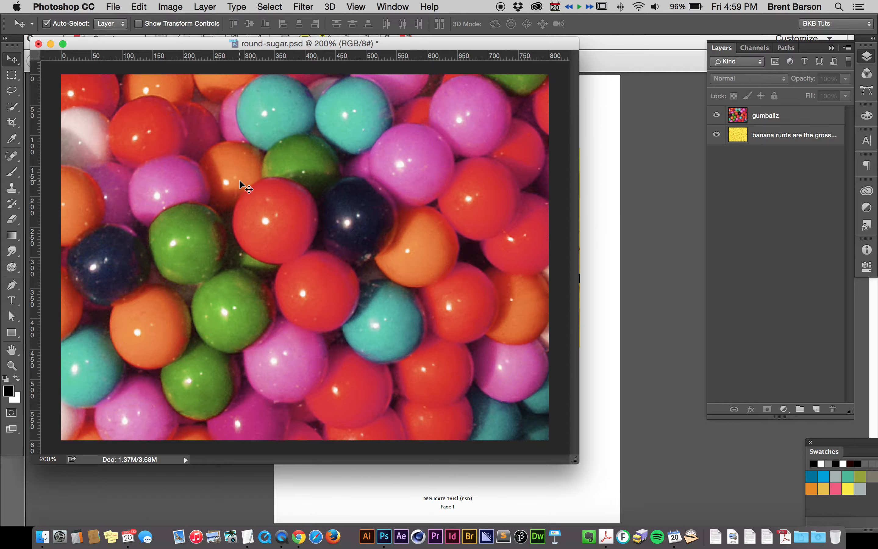
{"action": "mouse_move", "coordinate": [235, 183]}
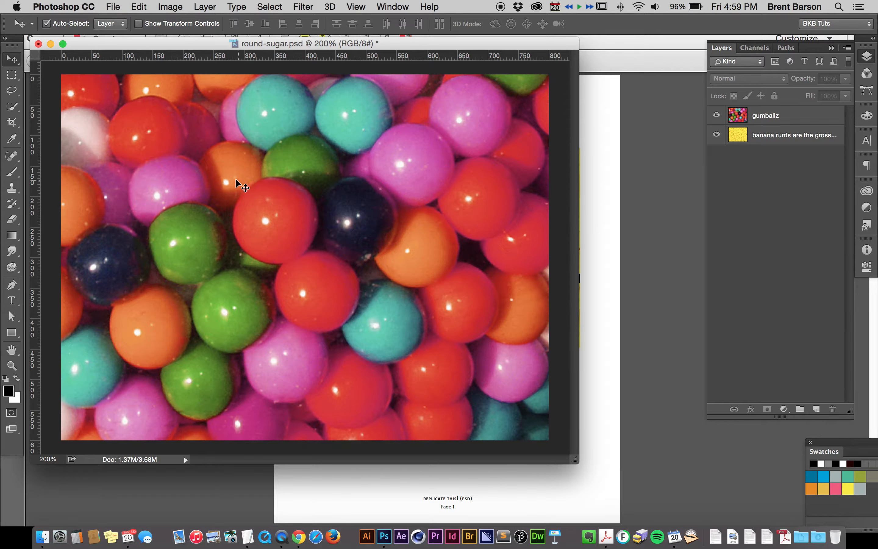
{"action": "left_click", "coordinate": [117, 149]}
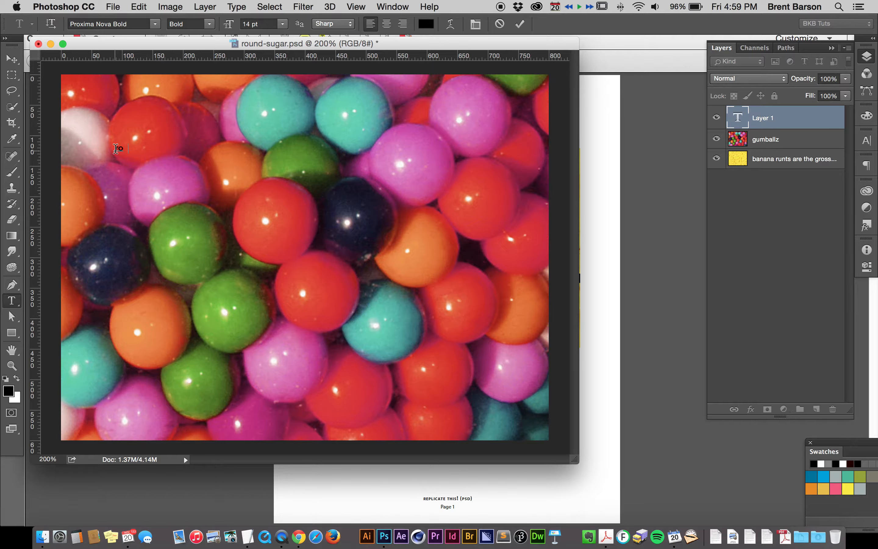
{"action": "type", "text": "round su"}
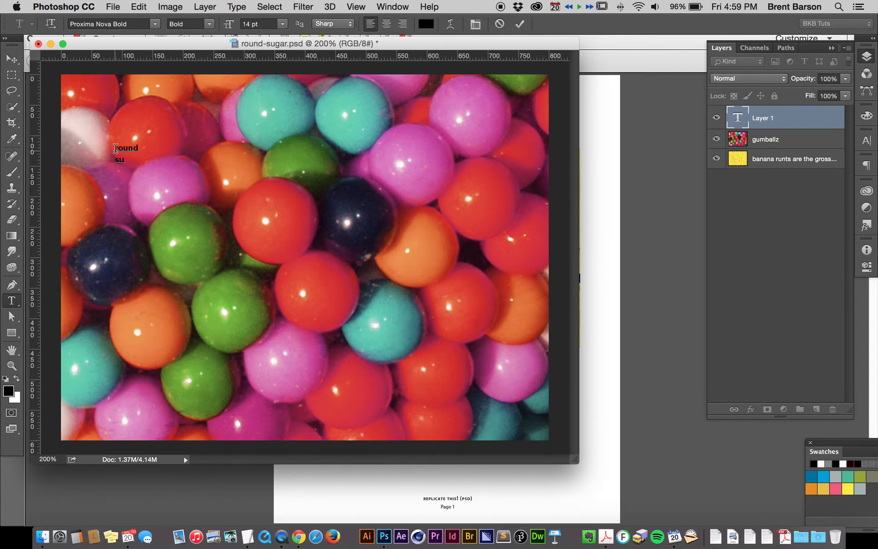
{"action": "type", "text": "gar"}
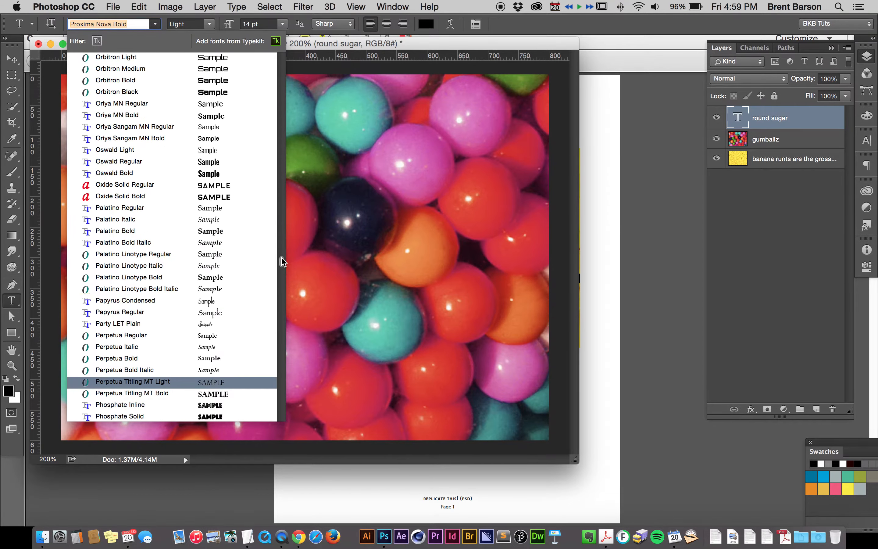
{"action": "scroll", "scroll_direction": "down", "scroll_amount": 3}
{"action": "type", "text": "Myriad Pro"}
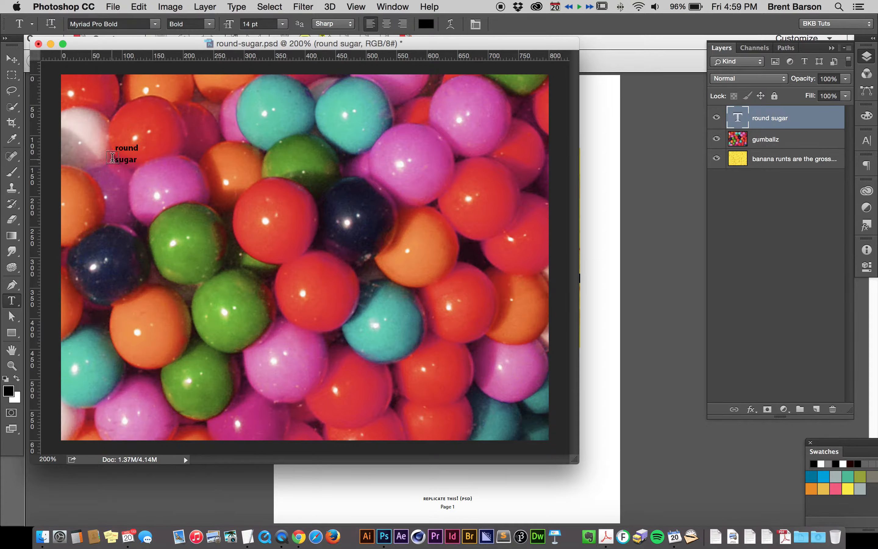
{"action": "left_click", "coordinate": [133, 148]}
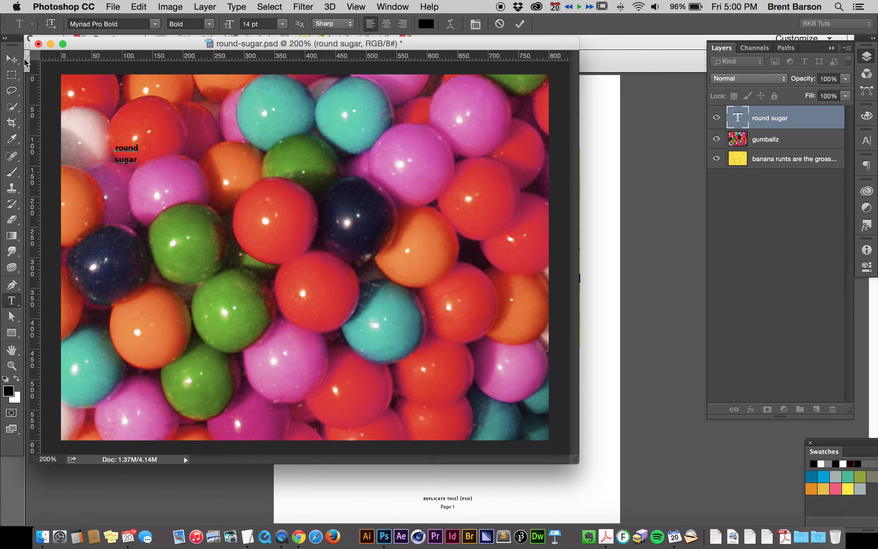
- Move the round sugar text down-left and scale it up to span the image width
{"action": "left_click_drag", "start_coordinate": [125, 153], "coordinate": [127, 170]}
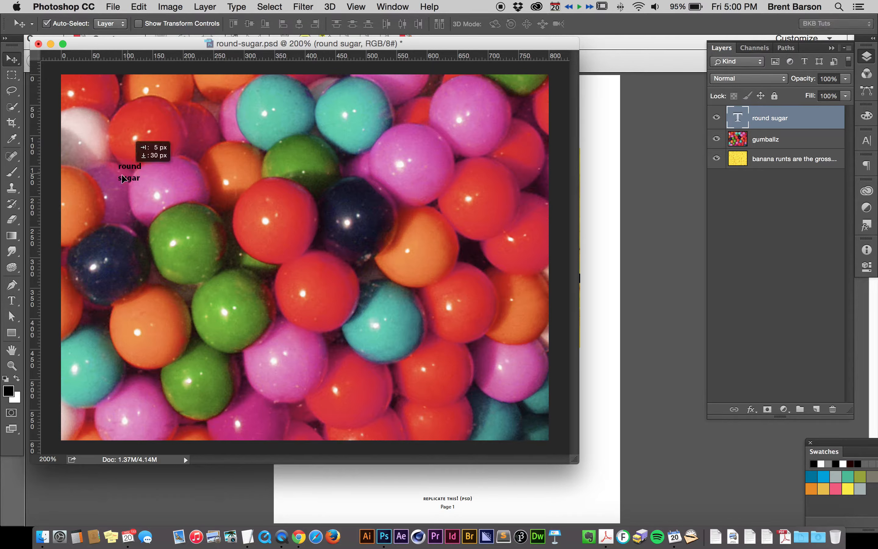
{"action": "left_click_drag", "start_coordinate": [129, 172], "coordinate": [99, 202]}
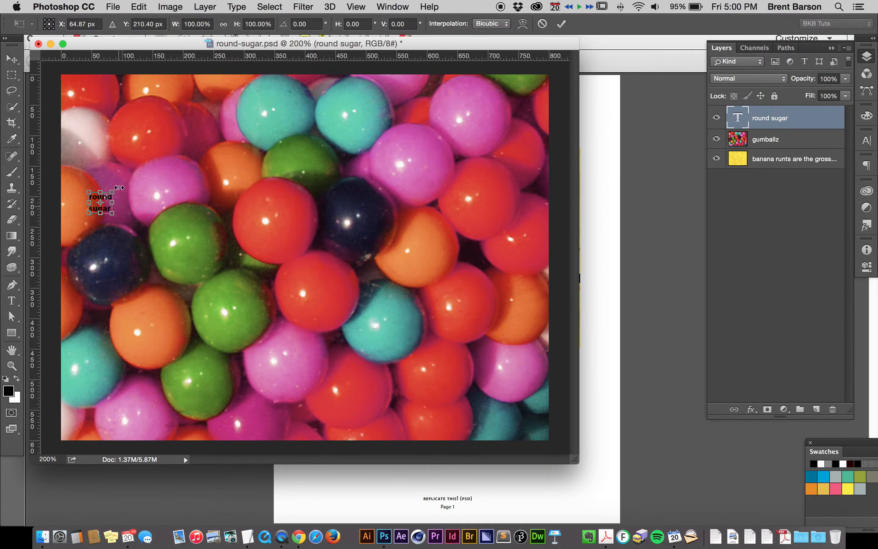
{"action": "left_click", "coordinate": [138, 7]}
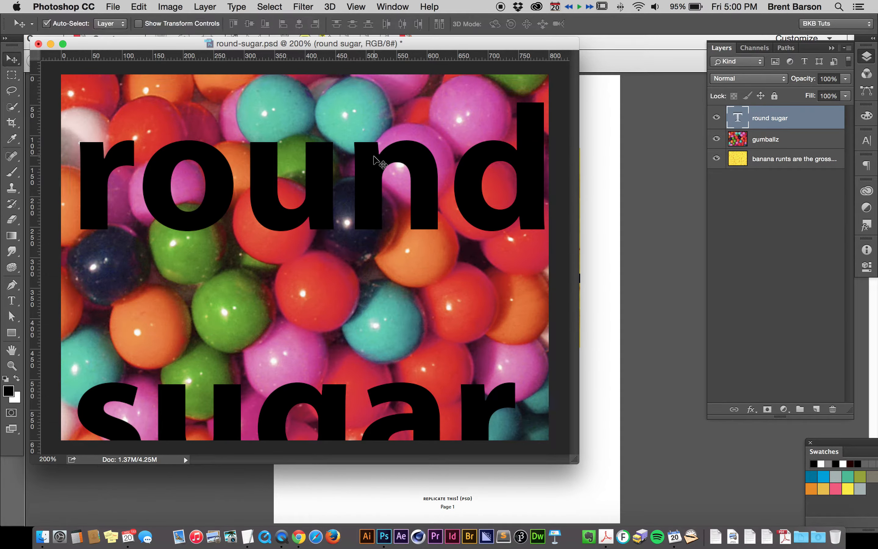
{"action": "mouse_move", "coordinate": [163, 188]}
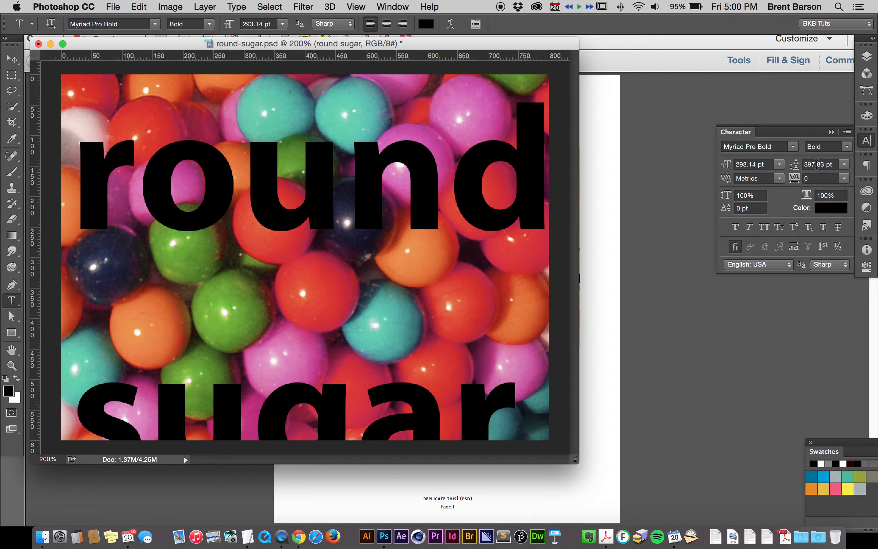
- Reduce the round sugar leading and set tracking to -25 in the Character panel
{"action": "left_click", "coordinate": [823, 164]}
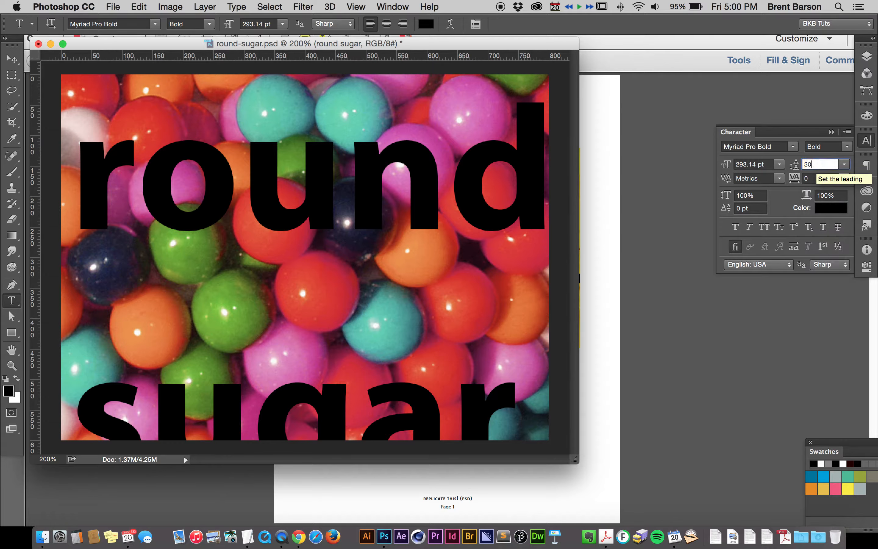
{"action": "type", "text": "300 pt"}
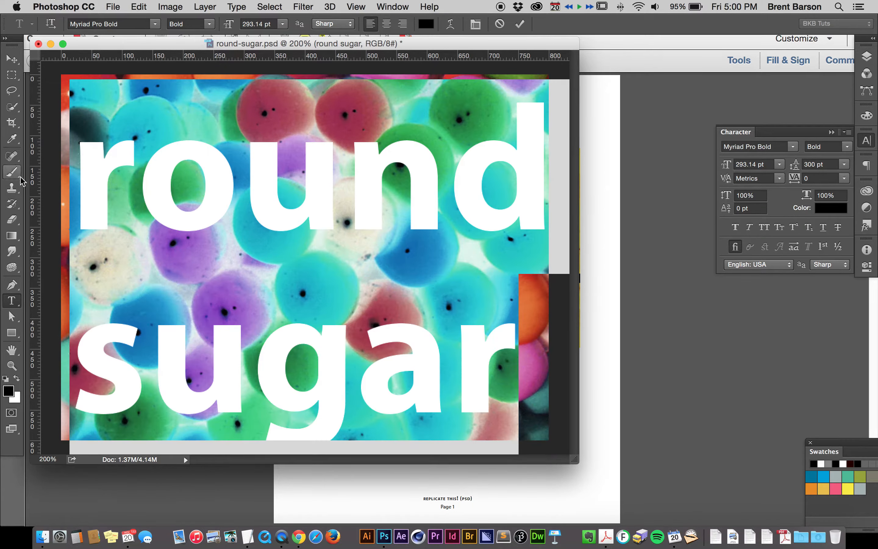
{"action": "mouse_move", "coordinate": [209, 218]}
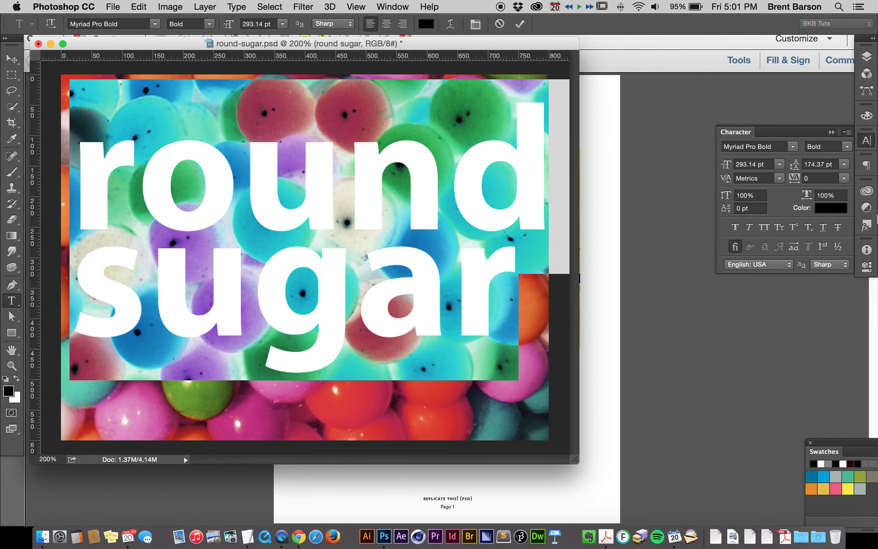
{"action": "left_click", "coordinate": [843, 178]}
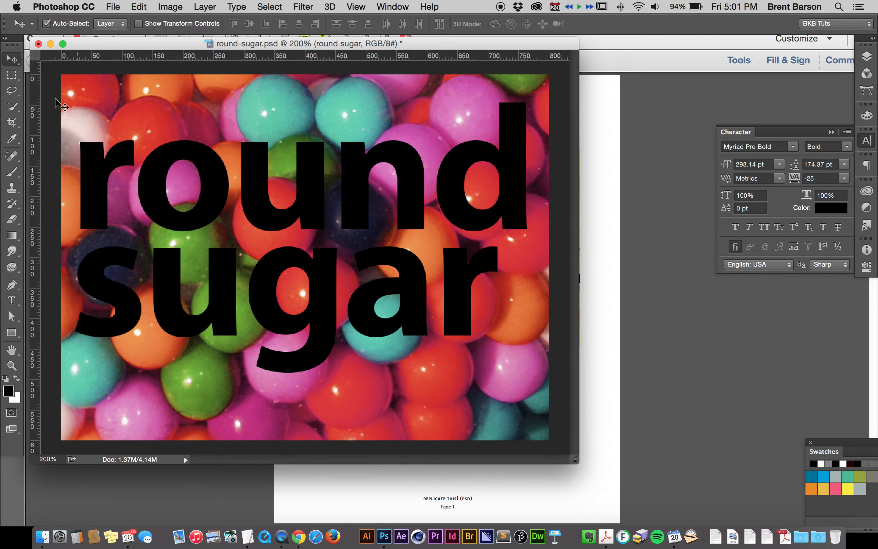
{"action": "mouse_move", "coordinate": [125, 154]}
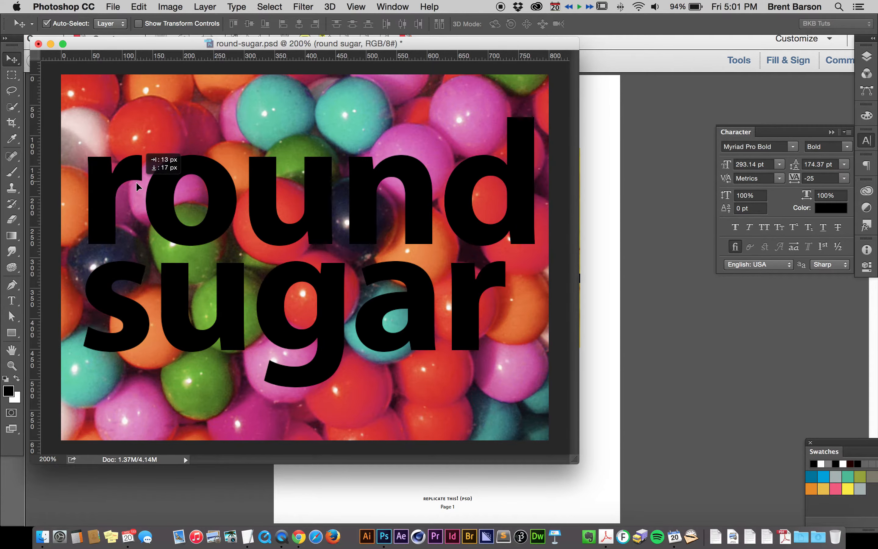
- Nudge the stacked round sugar text slightly down and right over the gumballs
{"action": "left_click_drag", "start_coordinate": [139, 180], "coordinate": [139, 190]}
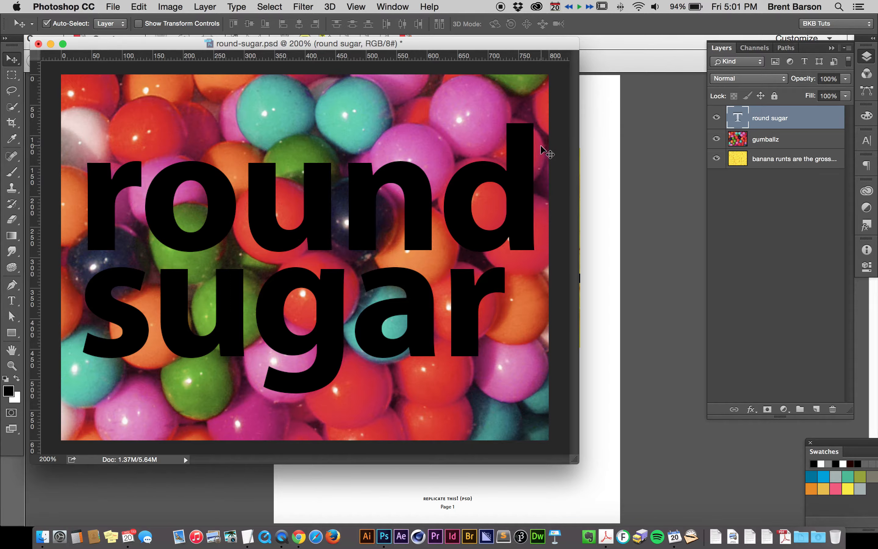
{"action": "mouse_move", "coordinate": [437, 202]}
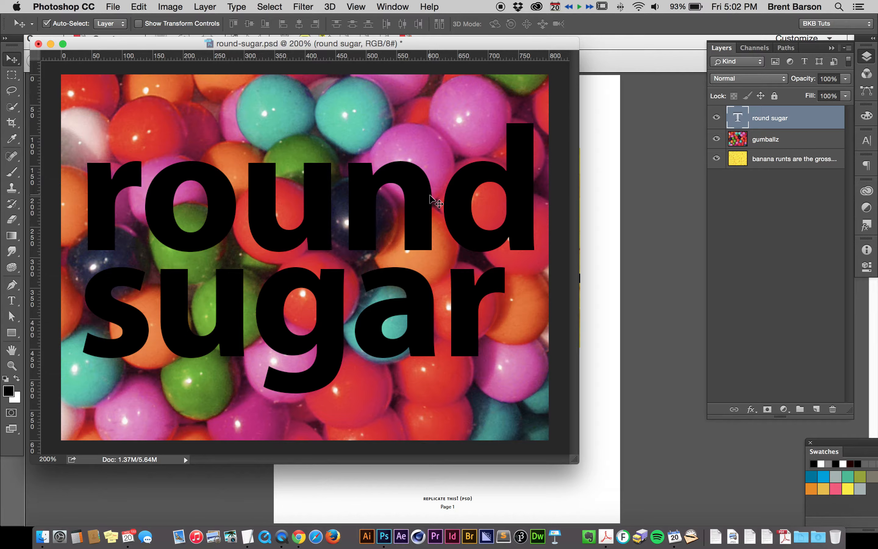
{"action": "mouse_move", "coordinate": [746, 130]}
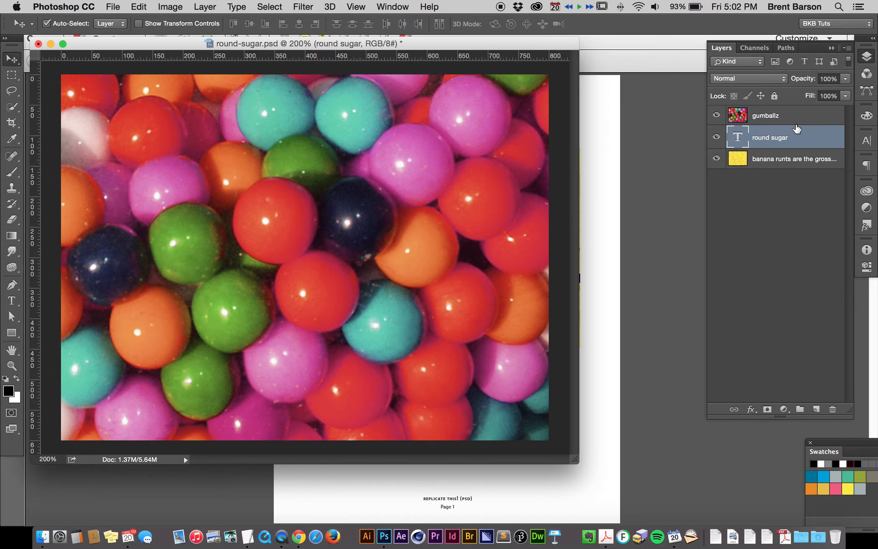
{"action": "mouse_move", "coordinate": [790, 124]}
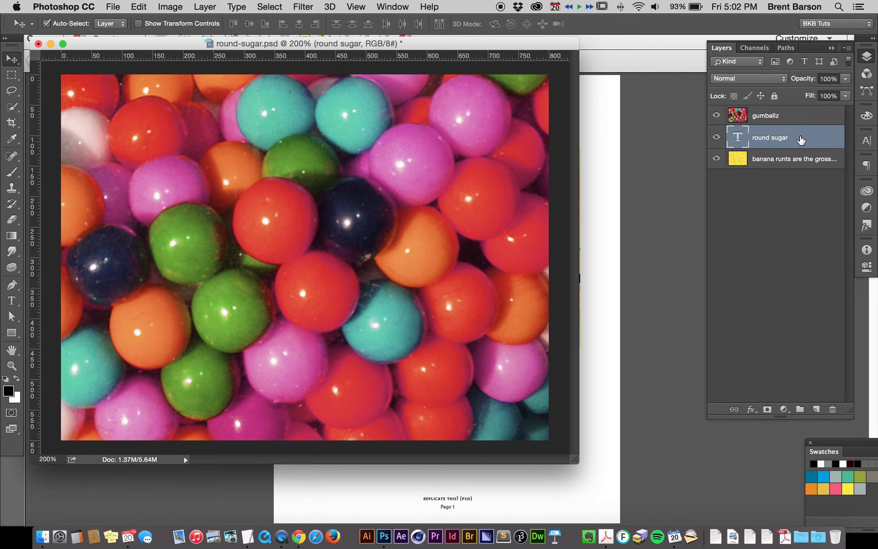
{"action": "mouse_move", "coordinate": [804, 115]}
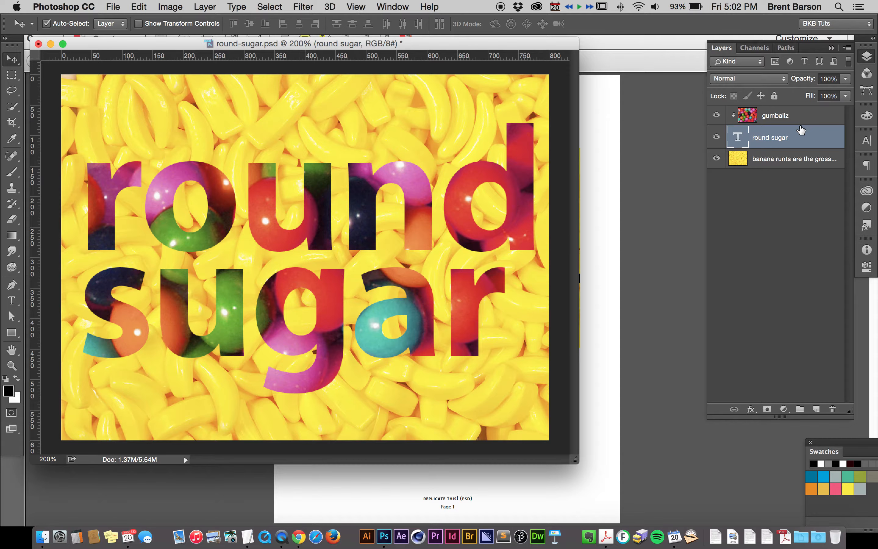
{"action": "mouse_move", "coordinate": [798, 130]}
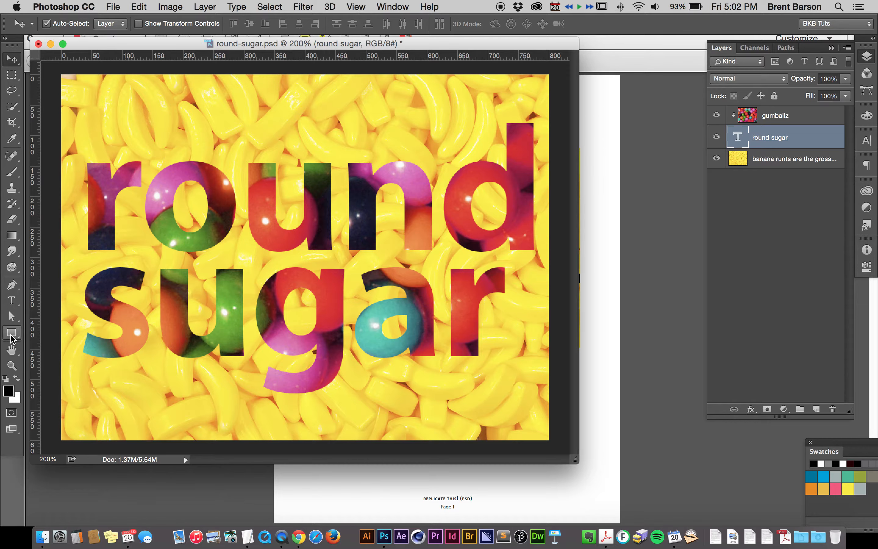
- Draw a thin black Rectangle 1 bar across the word round
{"action": "left_click", "coordinate": [12, 333]}
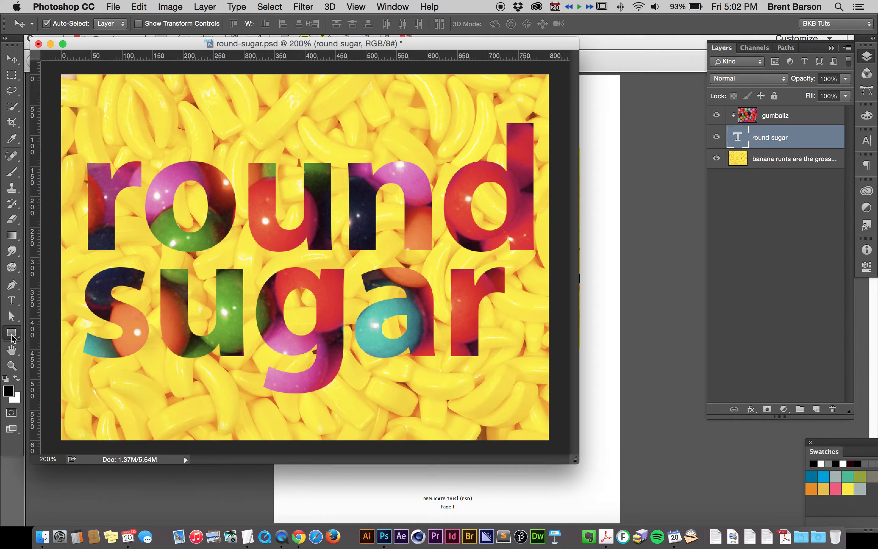
{"action": "left_click", "coordinate": [11, 332]}
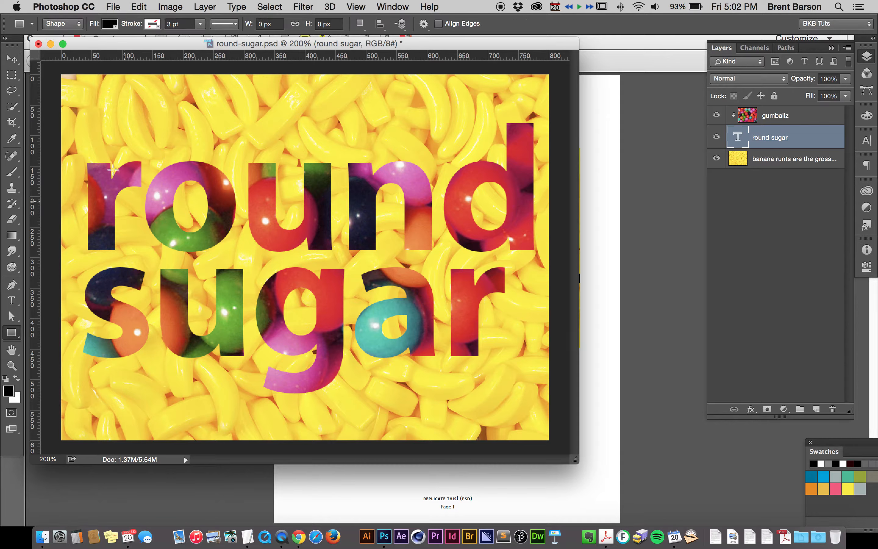
{"action": "mouse_move", "coordinate": [63, 187]}
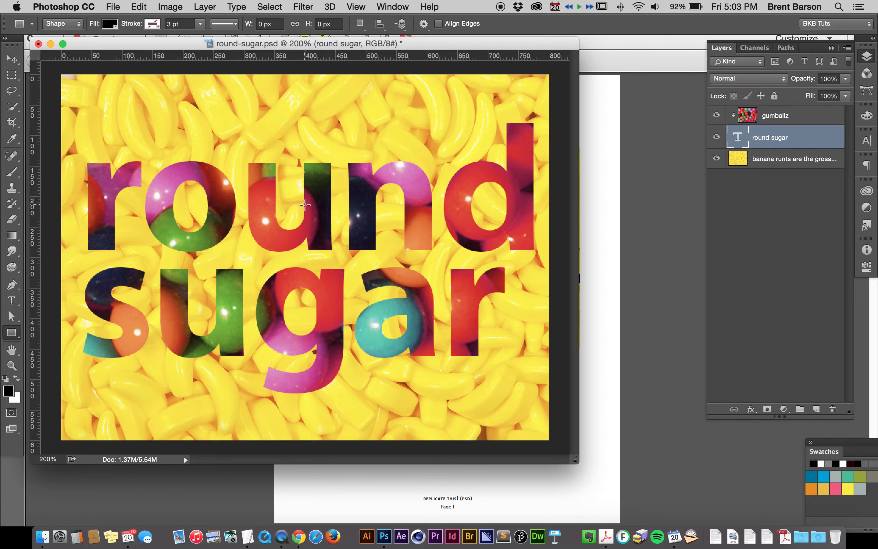
{"action": "mouse_move", "coordinate": [51, 194]}
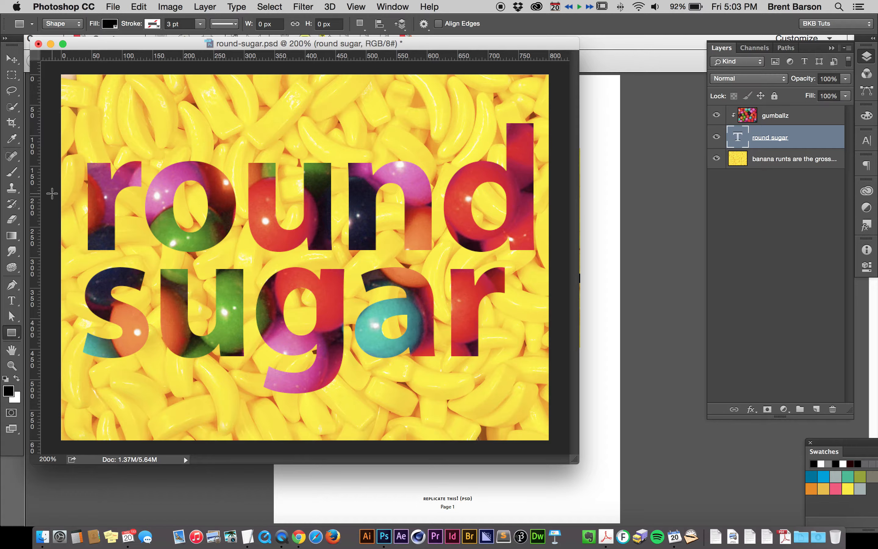
{"action": "left_click_drag", "start_coordinate": [50, 194], "coordinate": [115, 209]}
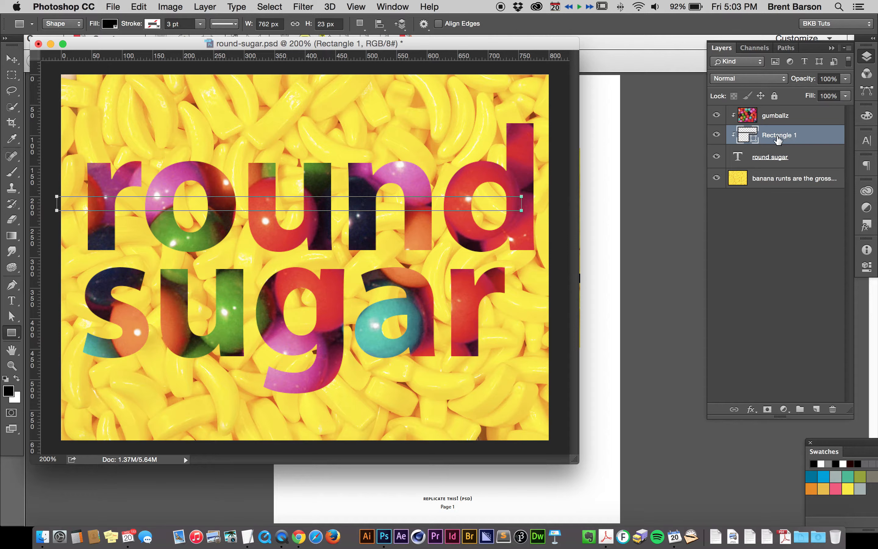
{"action": "mouse_move", "coordinate": [779, 138]}
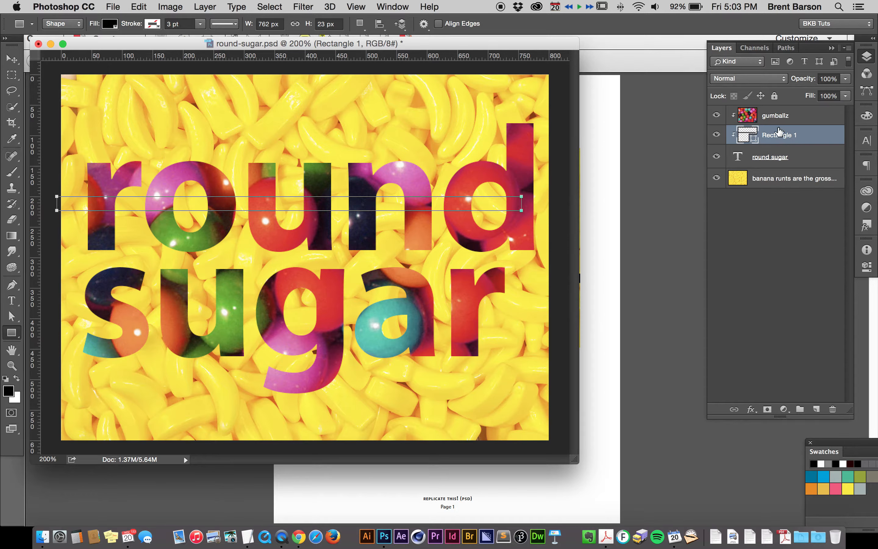
{"action": "mouse_move", "coordinate": [779, 134]}
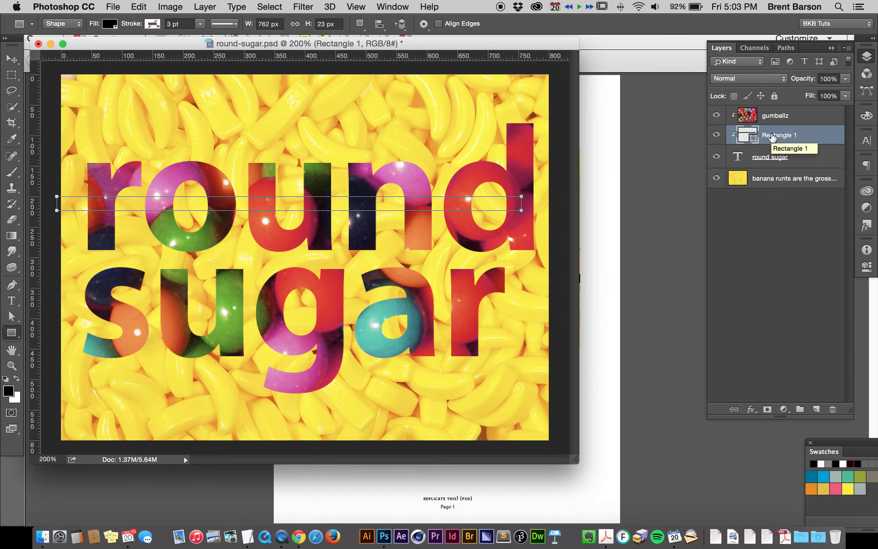
- Reorder Rectangle 1 in the Layers panel so it sits on top of every layer
{"action": "left_click_drag", "start_coordinate": [779, 134], "coordinate": [779, 115]}
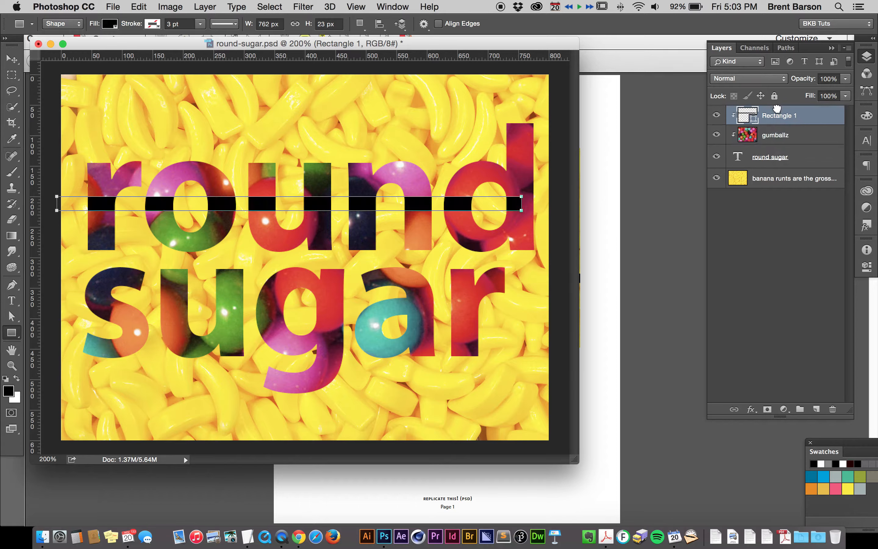
{"action": "mouse_move", "coordinate": [770, 125]}
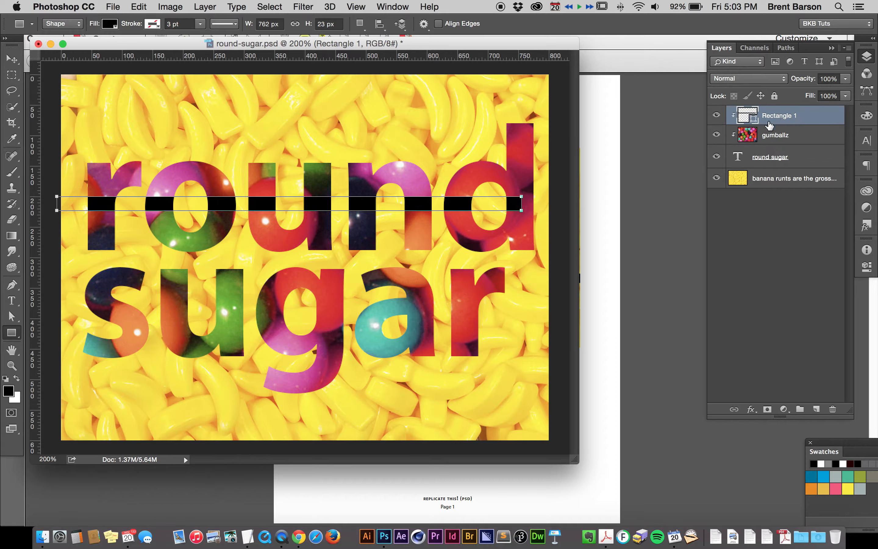
{"action": "mouse_move", "coordinate": [770, 127]}
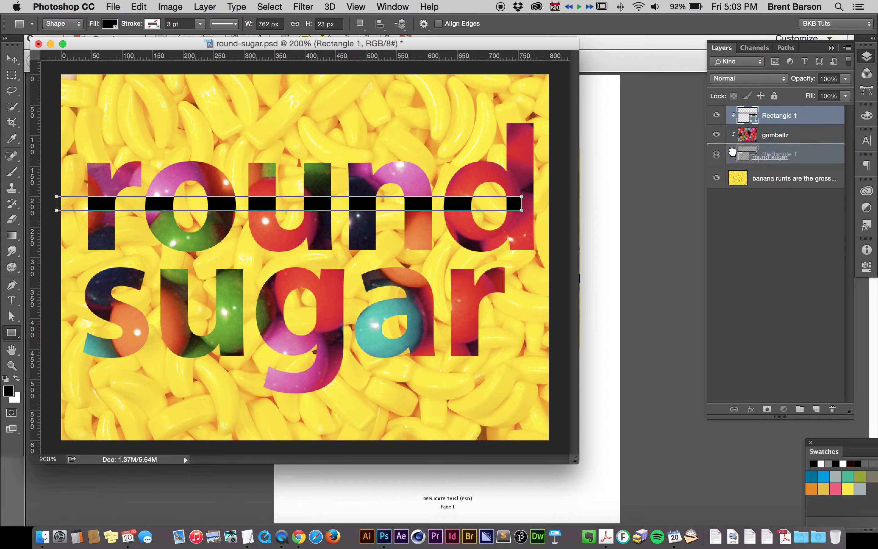
{"action": "left_click_drag", "start_coordinate": [779, 114], "coordinate": [779, 159]}
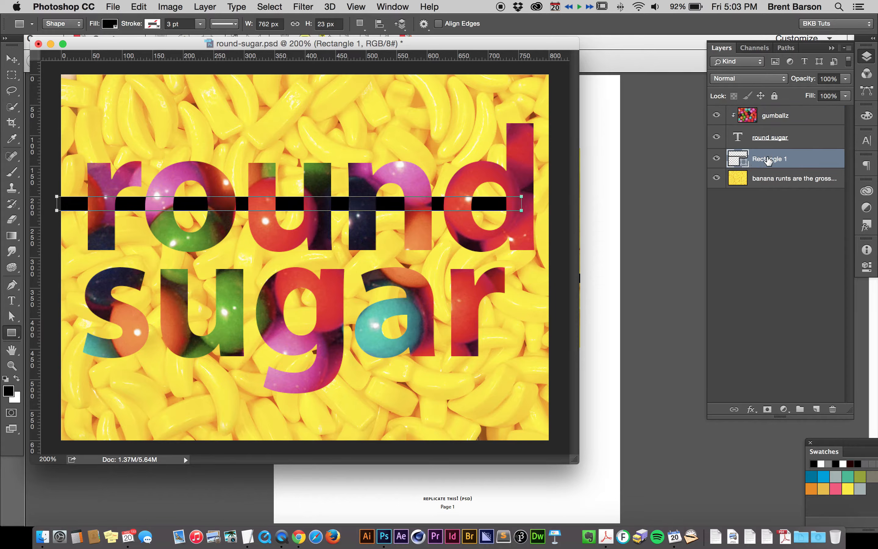
{"action": "left_click", "coordinate": [775, 114]}
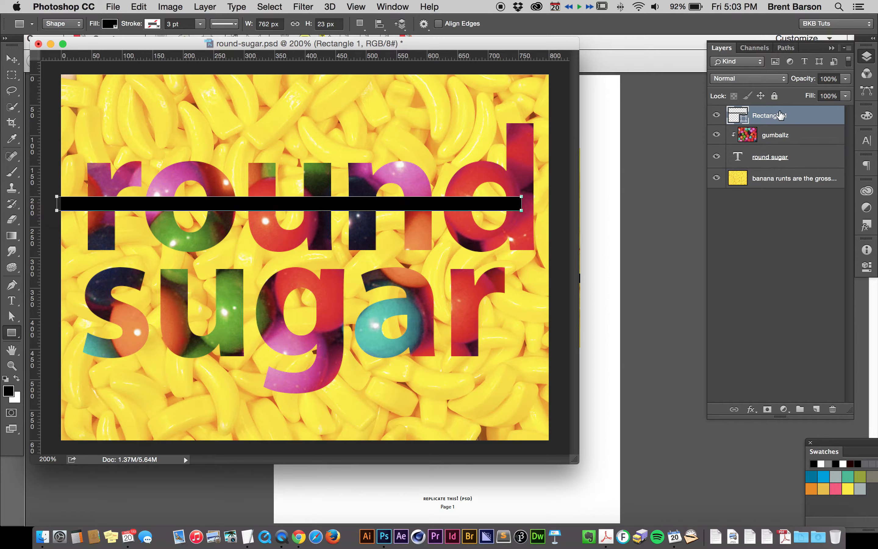
{"action": "mouse_move", "coordinate": [782, 152]}
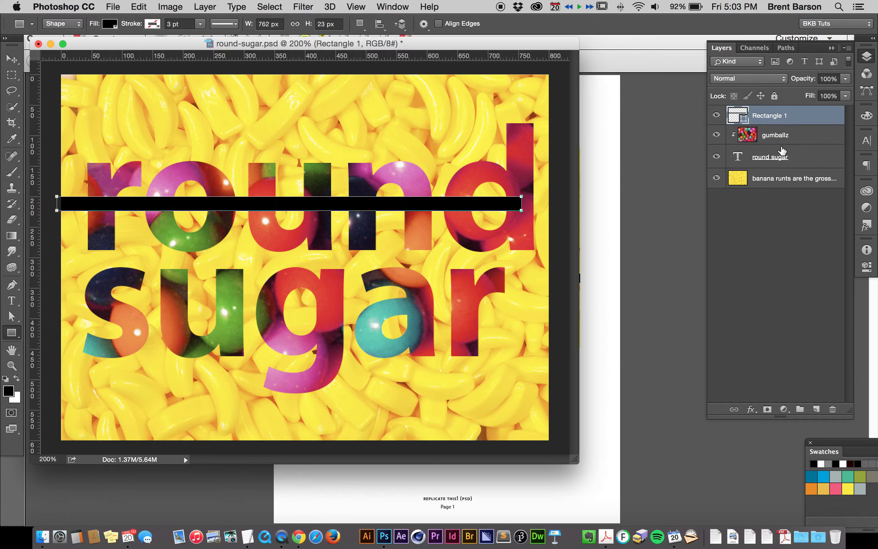
{"action": "mouse_move", "coordinate": [679, 119]}
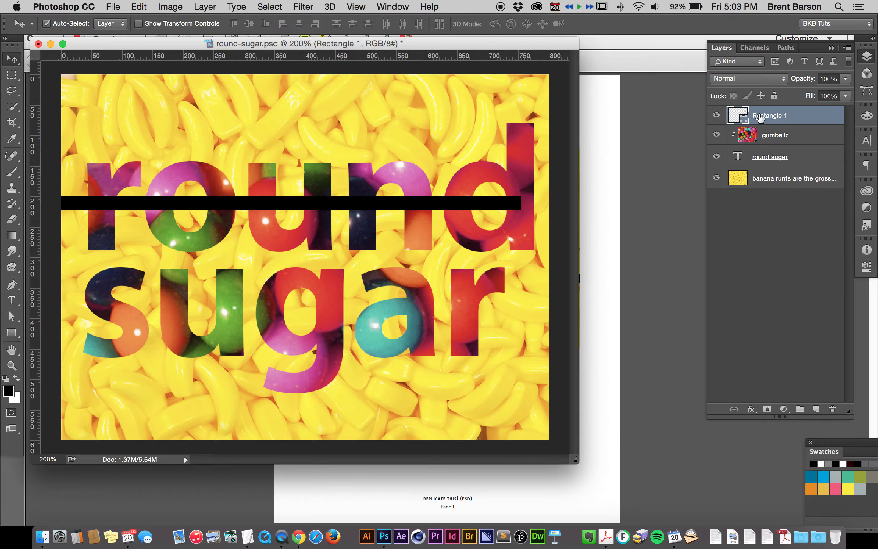
{"action": "mouse_move", "coordinate": [770, 116]}
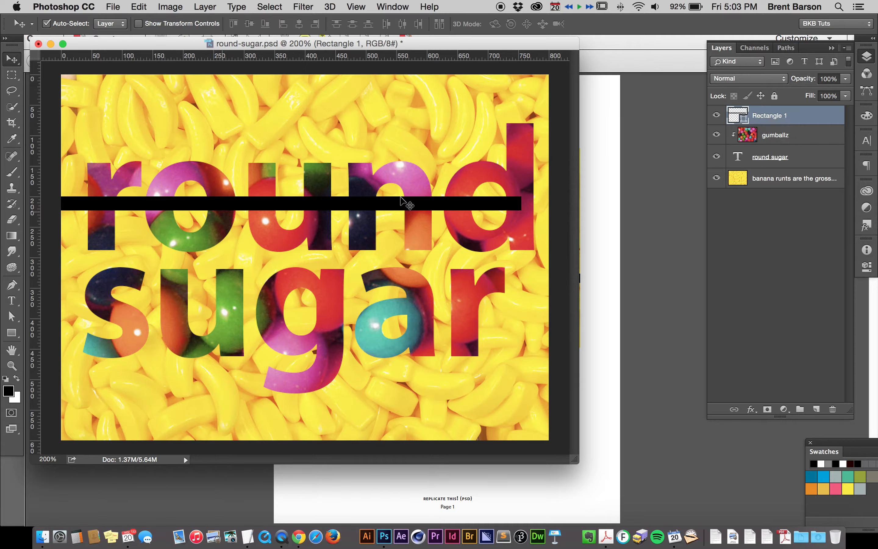
{"action": "mouse_move", "coordinate": [127, 190]}
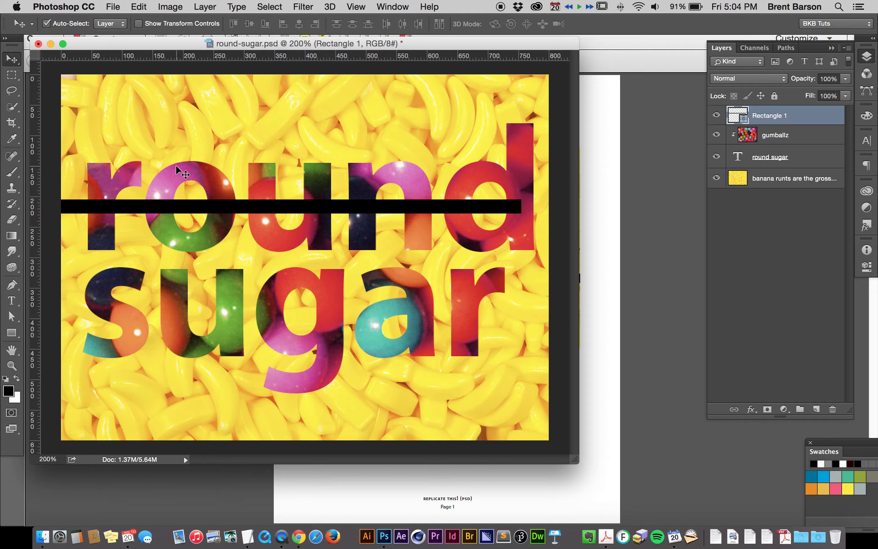
{"action": "mouse_move", "coordinate": [351, 289]}
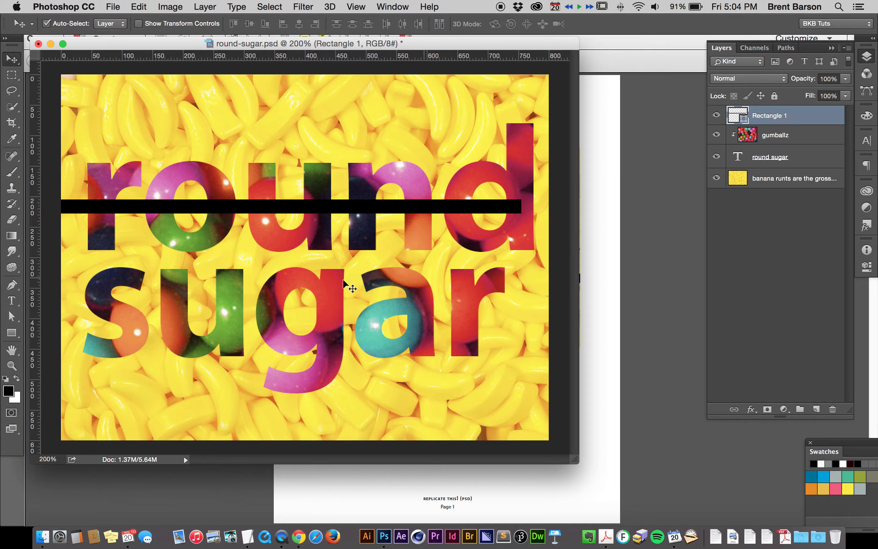
{"action": "mouse_move", "coordinate": [751, 241]}
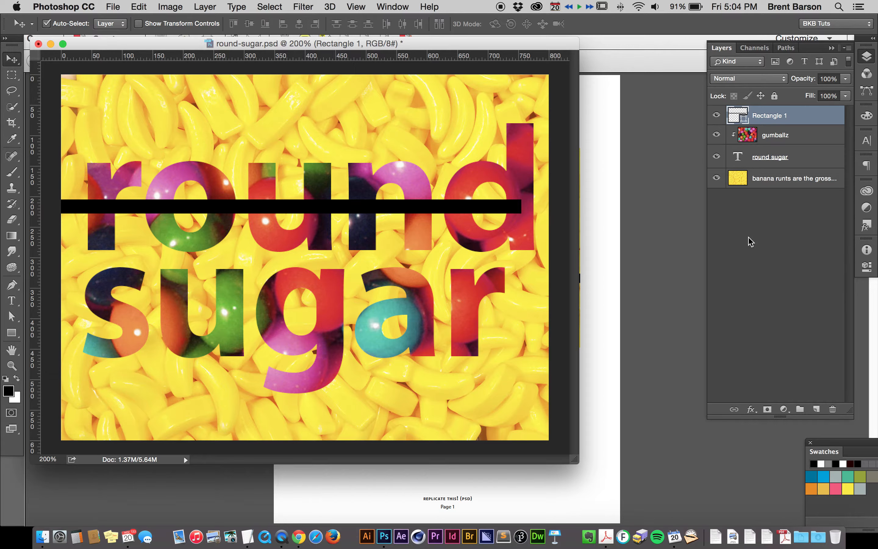
- Copy the bar to a new shape layer over 'sugar', then return to the Rectangle 1 layer
{"action": "left_click", "coordinate": [205, 7]}
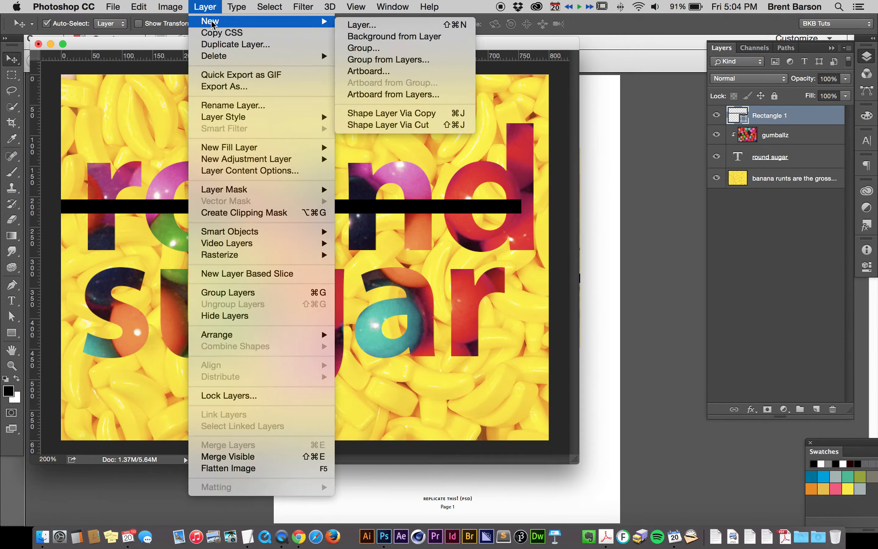
{"action": "mouse_move", "coordinate": [405, 113]}
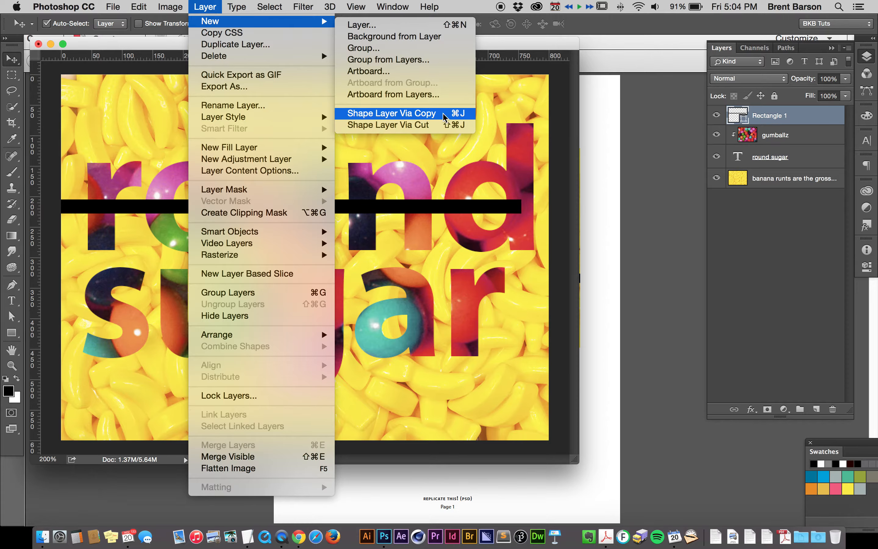
{"action": "left_click", "coordinate": [391, 114]}
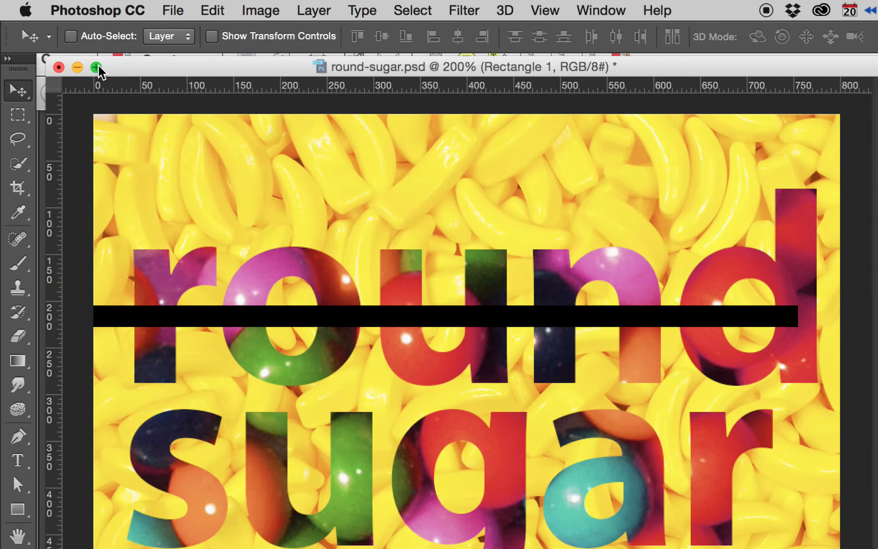
{"action": "left_click", "coordinate": [97, 67]}
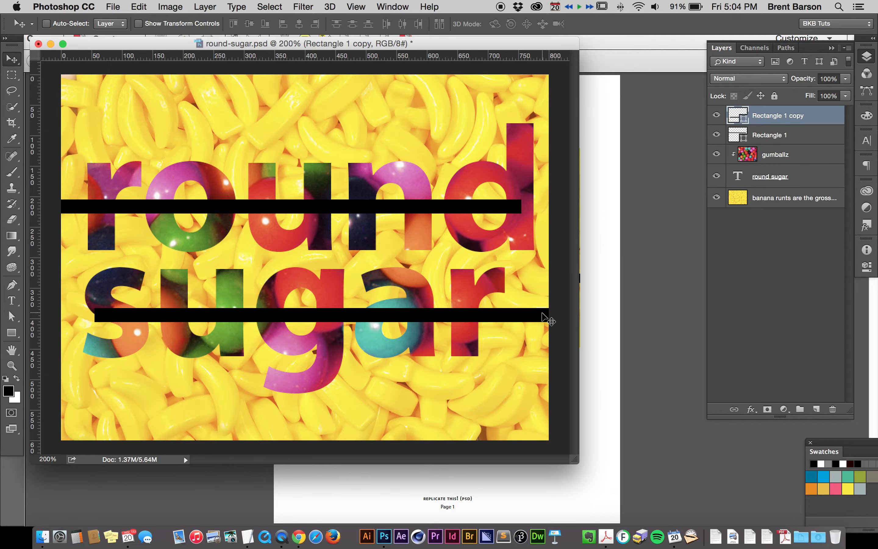
{"action": "left_click", "coordinate": [770, 134]}
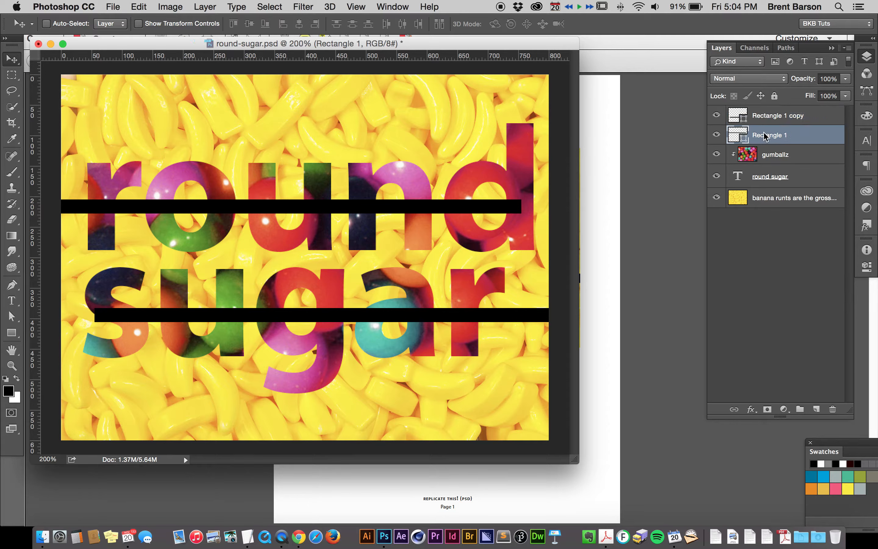
{"action": "mouse_move", "coordinate": [770, 134]}
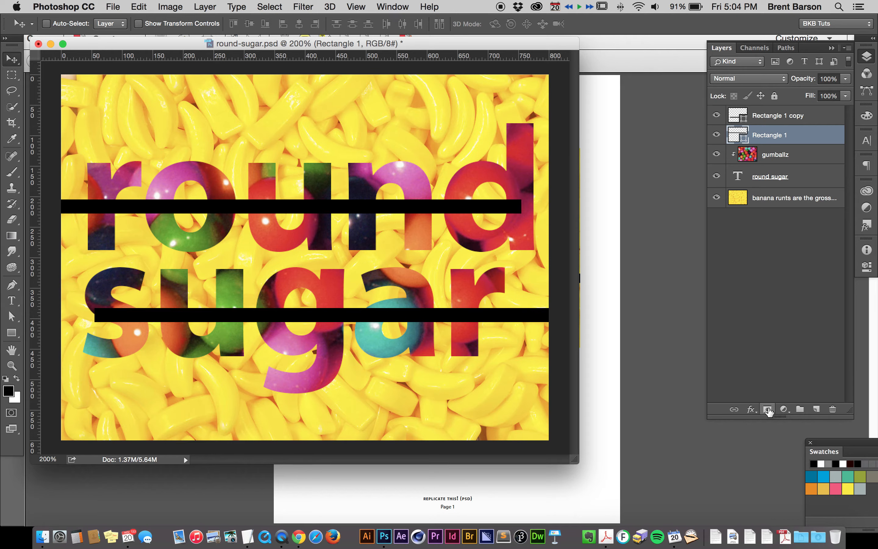
- Add a white layer mask to the Rectangle 1 bar layer
{"action": "left_click", "coordinate": [768, 410]}
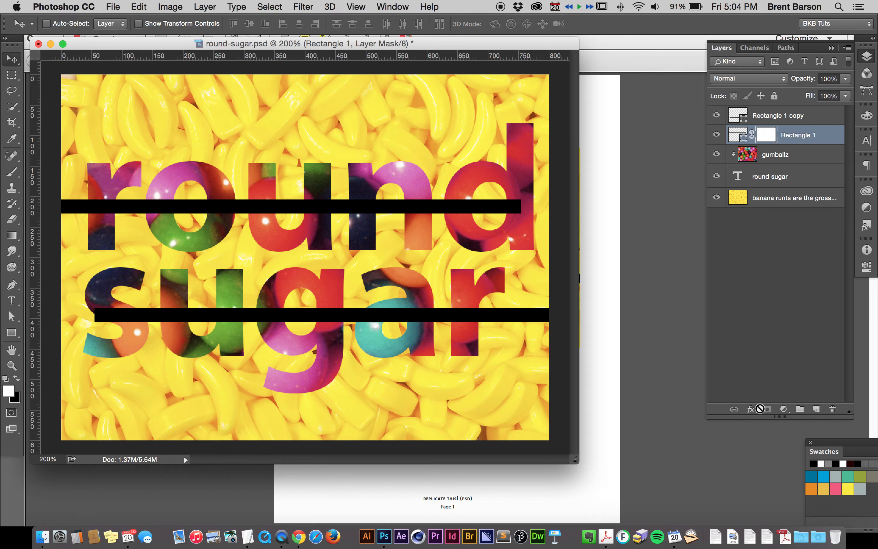
{"action": "mouse_move", "coordinate": [750, 409]}
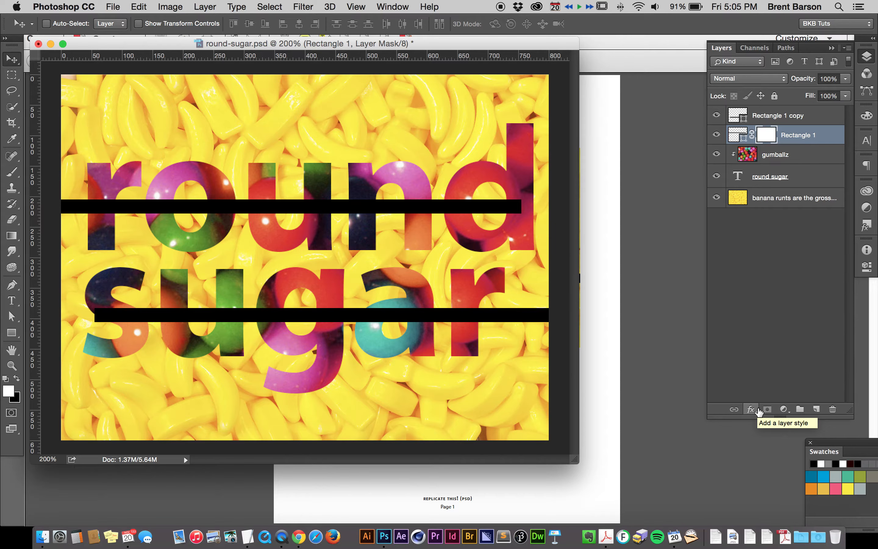
{"action": "mouse_move", "coordinate": [731, 139]}
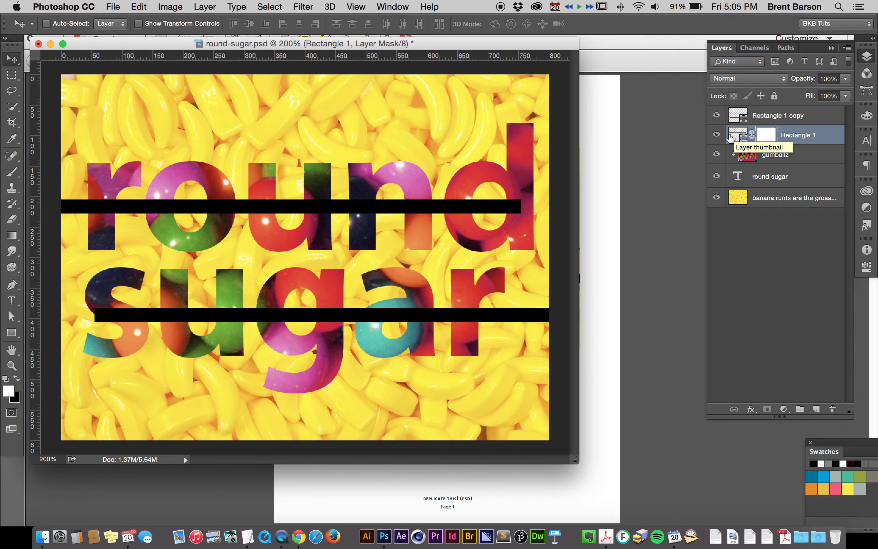
{"action": "mouse_move", "coordinate": [766, 136]}
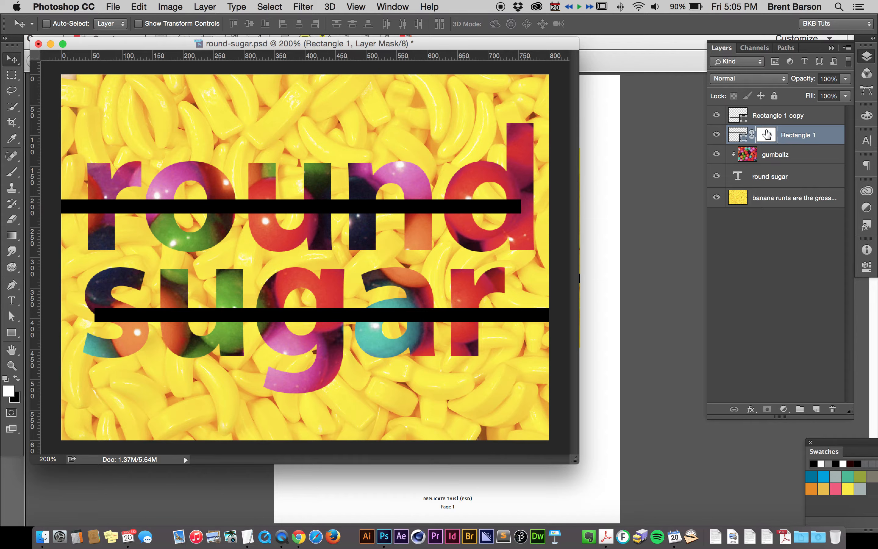
{"action": "mouse_move", "coordinate": [753, 134]}
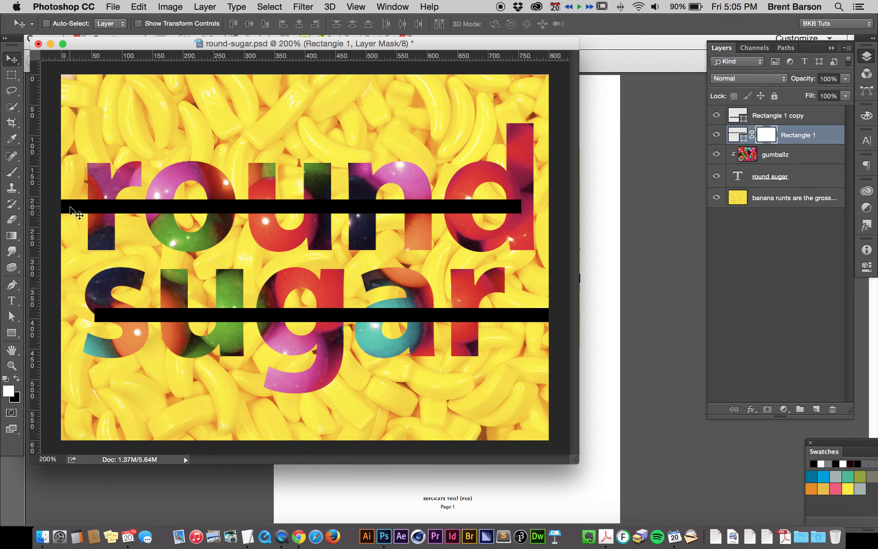
{"action": "mouse_move", "coordinate": [182, 207]}
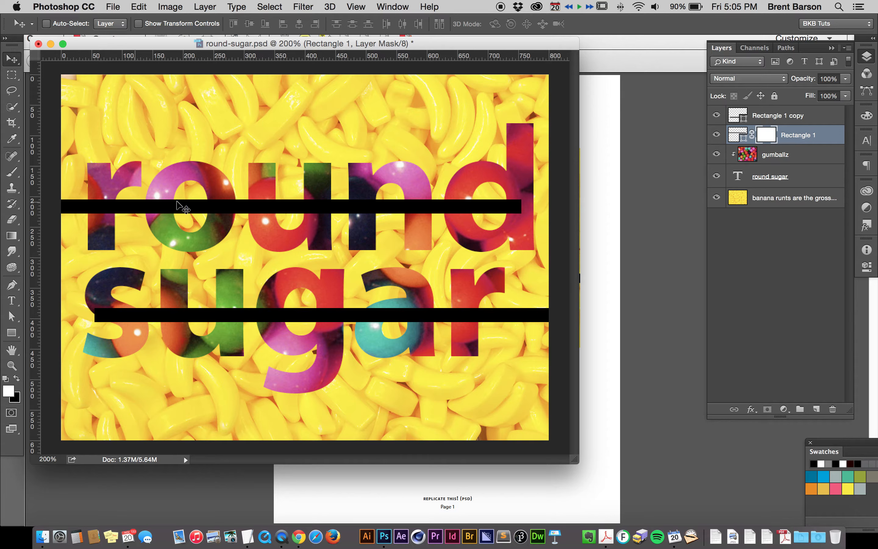
{"action": "mouse_move", "coordinate": [496, 212]}
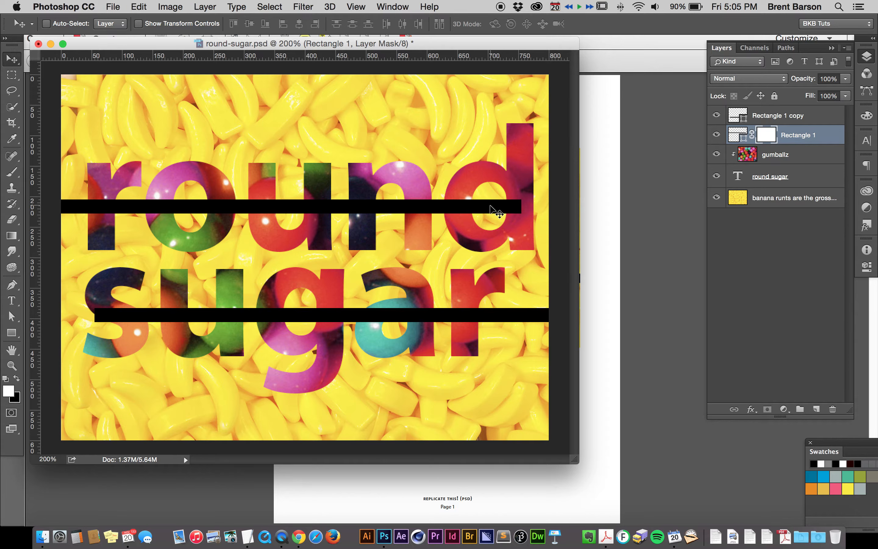
{"action": "mouse_move", "coordinate": [242, 238]}
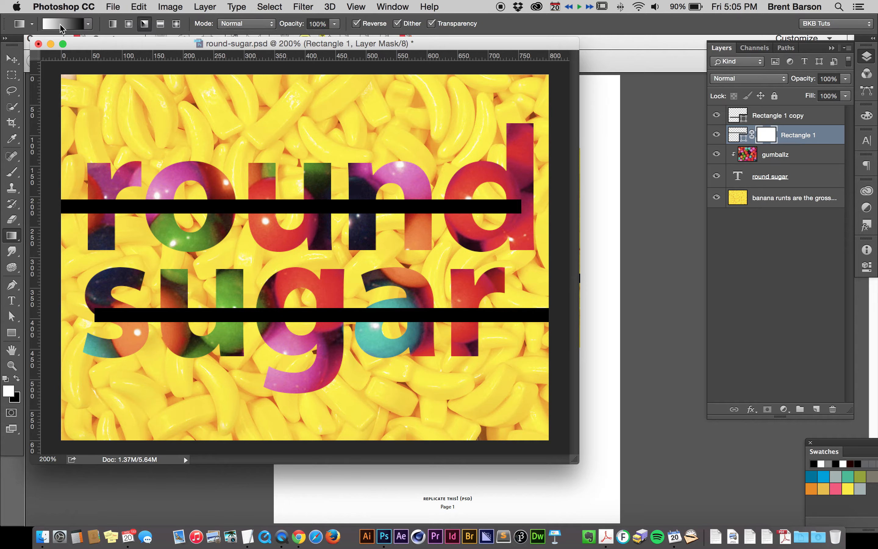
{"action": "mouse_move", "coordinate": [65, 23]}
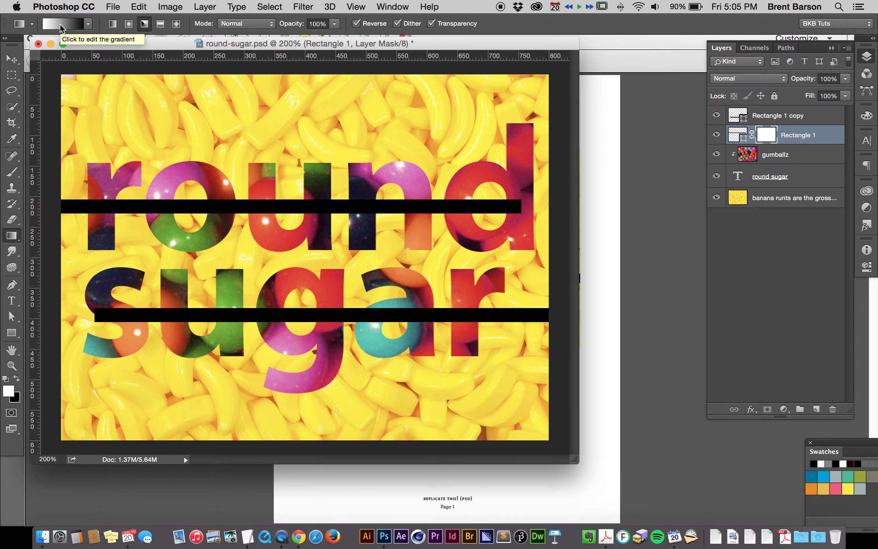
{"action": "mouse_move", "coordinate": [766, 134]}
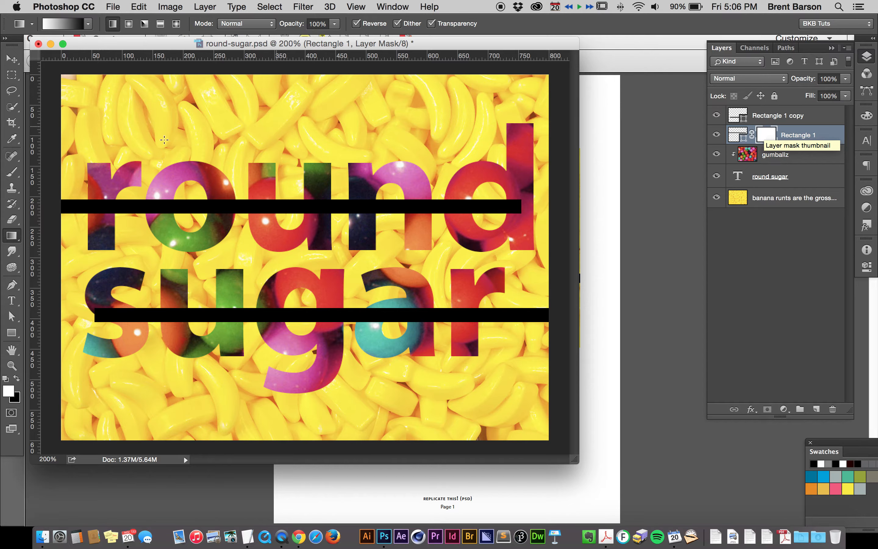
{"action": "mouse_move", "coordinate": [13, 236]}
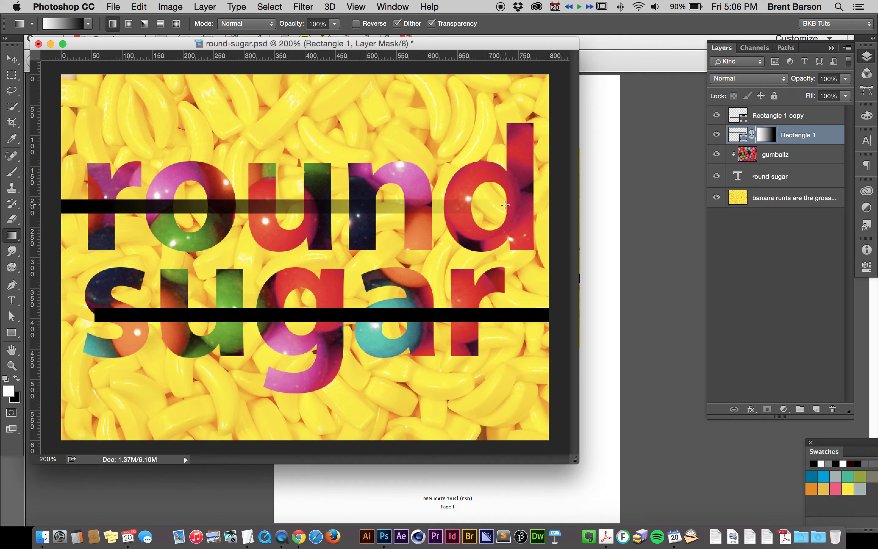
{"action": "mouse_move", "coordinate": [454, 170]}
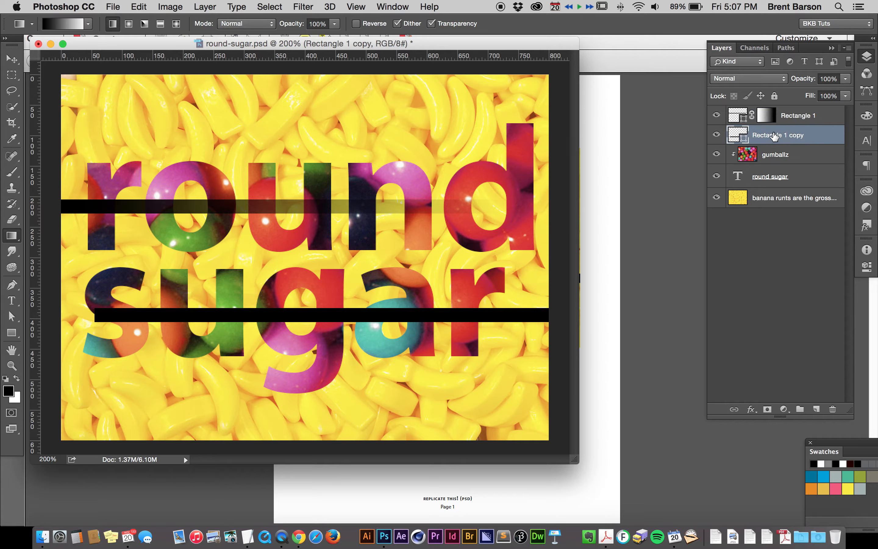
- Rename the Rectangle 1 copy layer to 'Bottom Rectangle'
{"action": "double_click", "coordinate": [778, 135]}
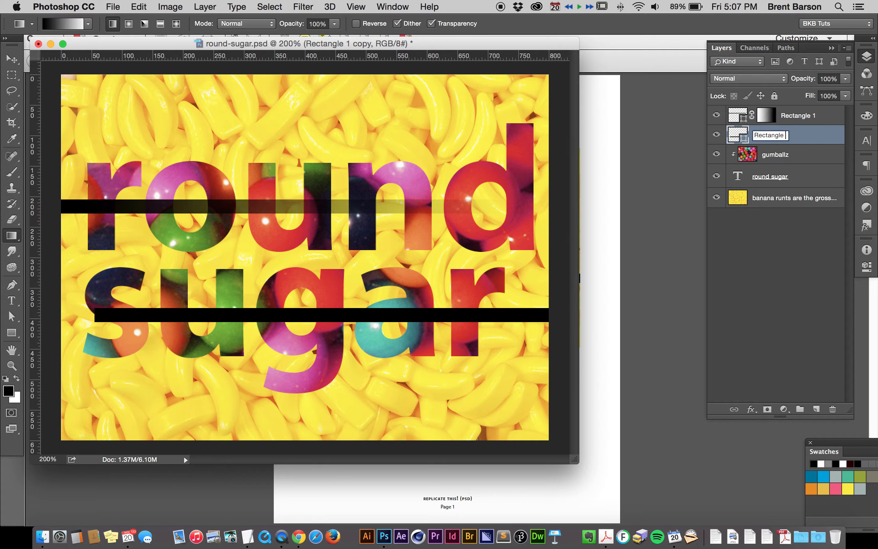
{"action": "type", "text": "Bottom Rectangle"}
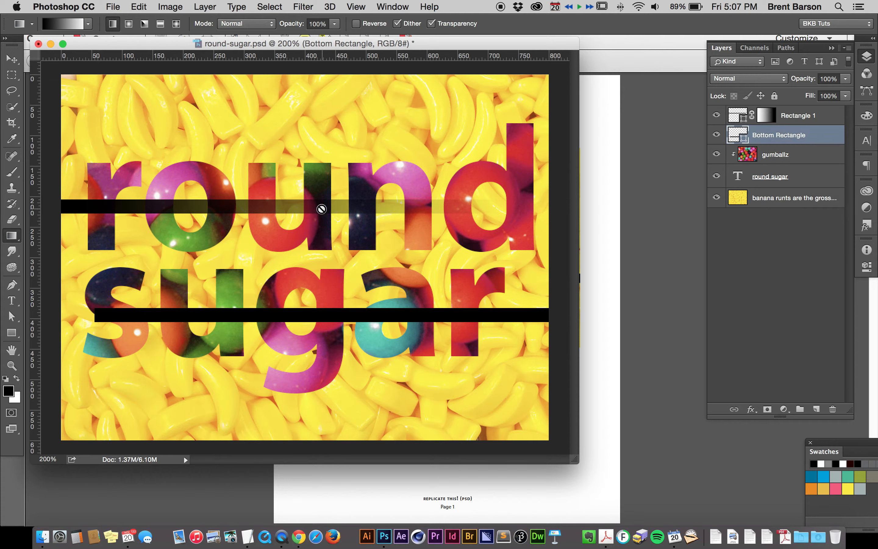
{"action": "mouse_move", "coordinate": [178, 66]}
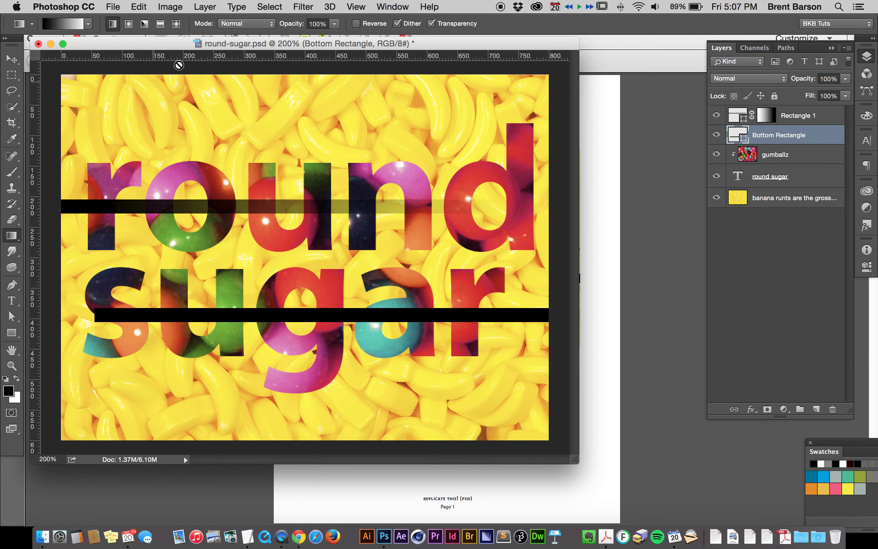
{"action": "mouse_move", "coordinate": [513, 319]}
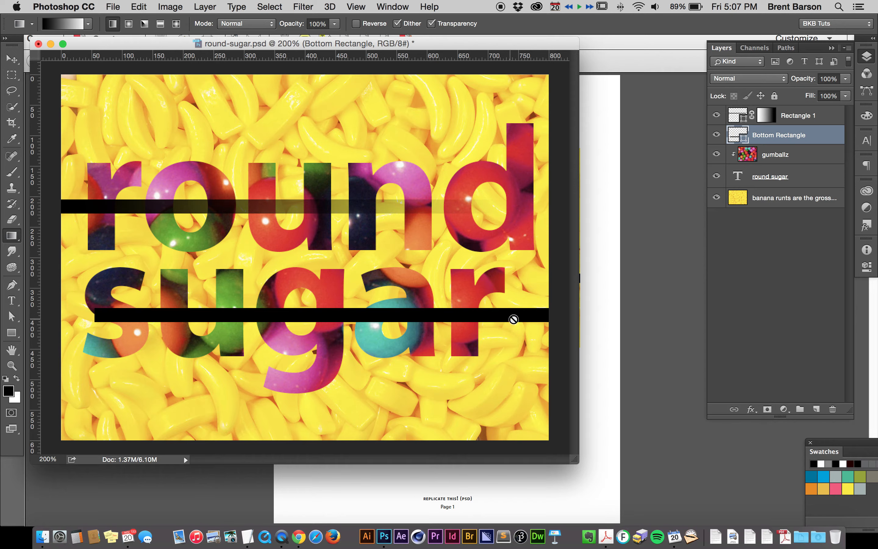
{"action": "mouse_move", "coordinate": [130, 72]}
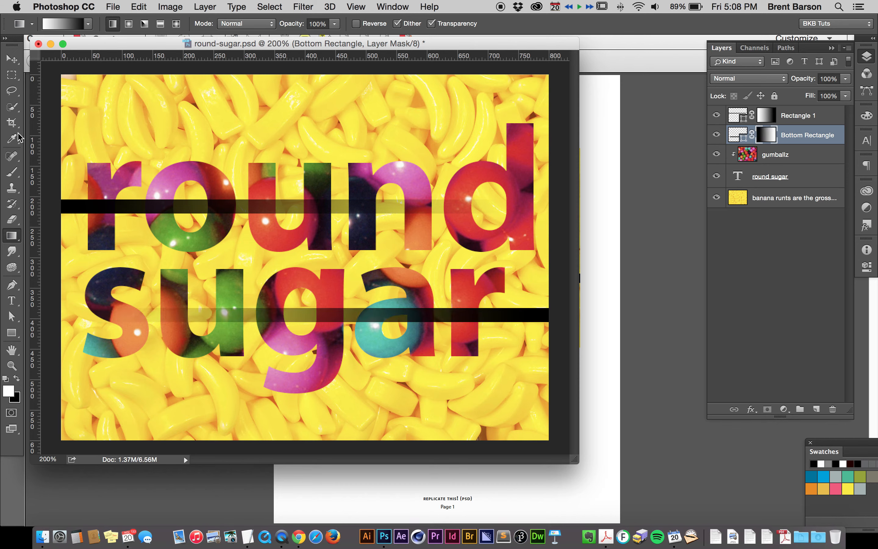
{"action": "mouse_move", "coordinate": [555, 515]}
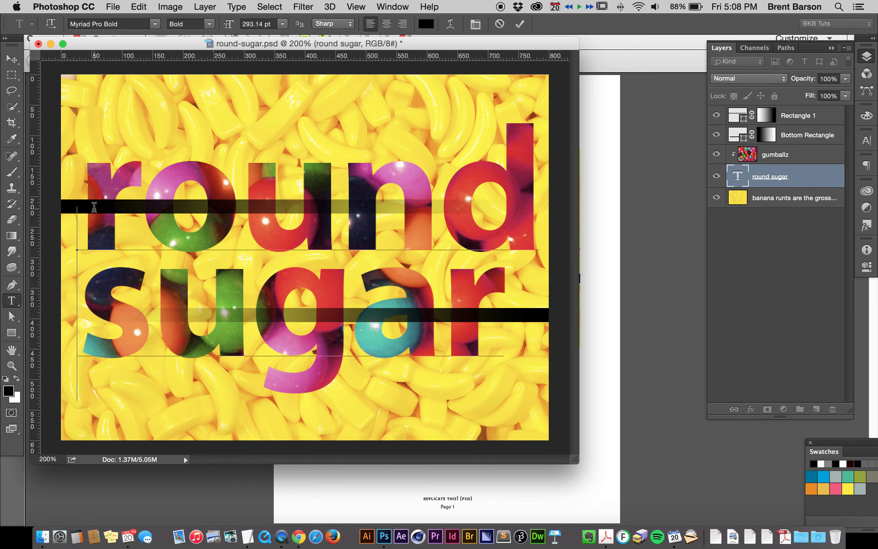
{"action": "mouse_move", "coordinate": [151, 186]}
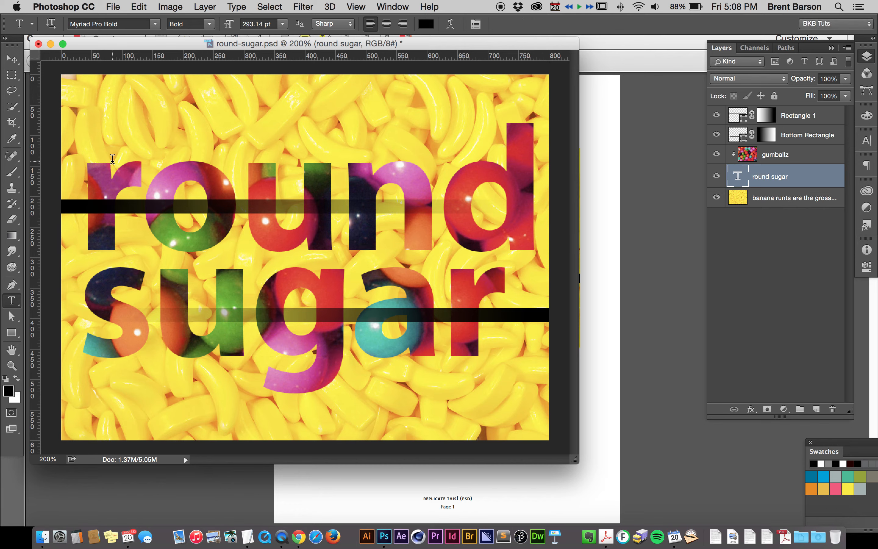
- Move the 'obey your dentist' caption onto the left end of the top bar
{"action": "left_click", "coordinate": [11, 58]}
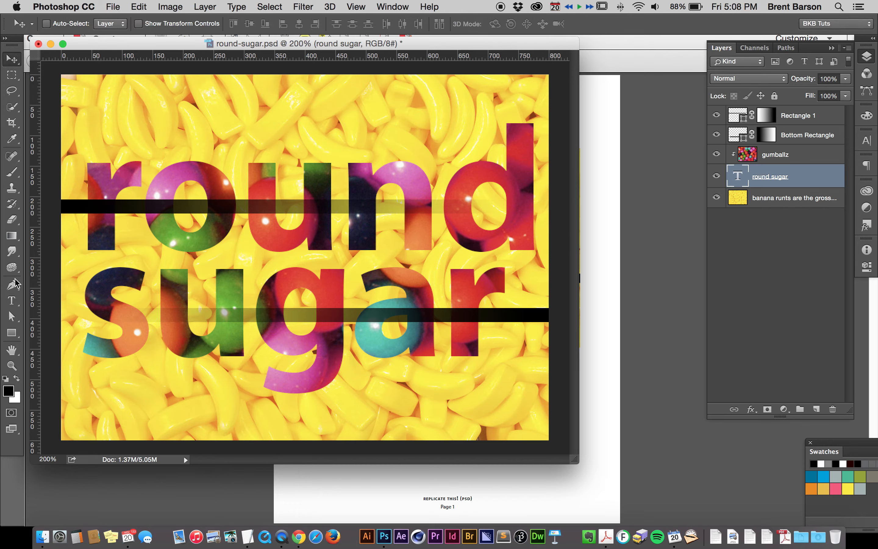
{"action": "left_click", "coordinate": [11, 301]}
{"action": "type", "text": "obey your dentist"}
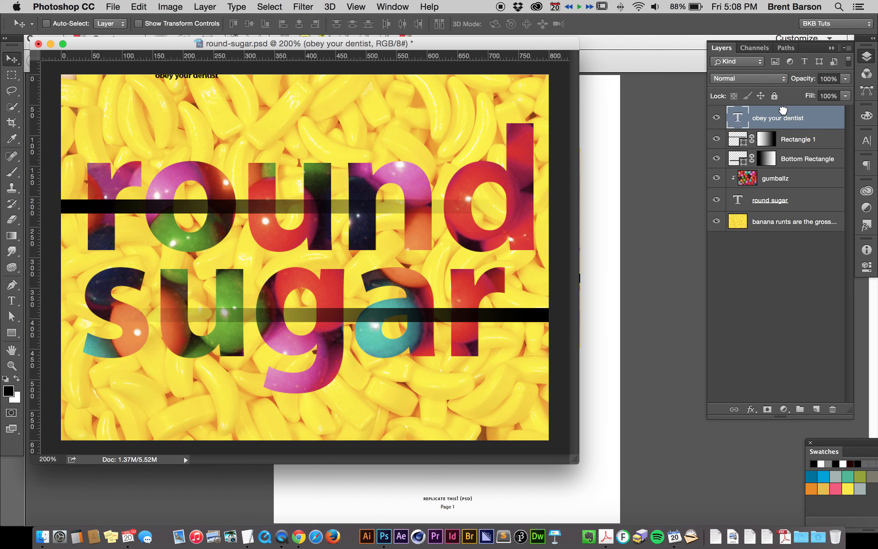
{"action": "left_click_drag", "start_coordinate": [186, 76], "coordinate": [187, 87]}
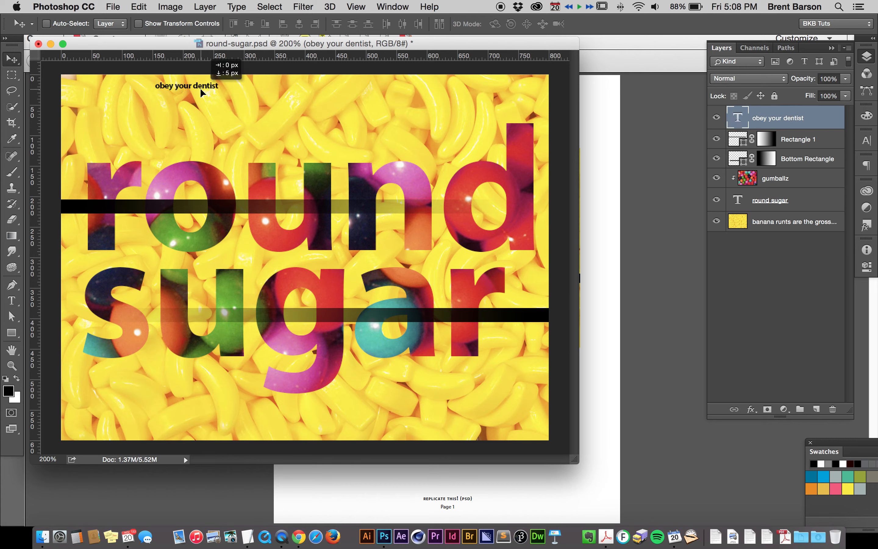
{"action": "left_click_drag", "start_coordinate": [202, 92], "coordinate": [133, 213]}
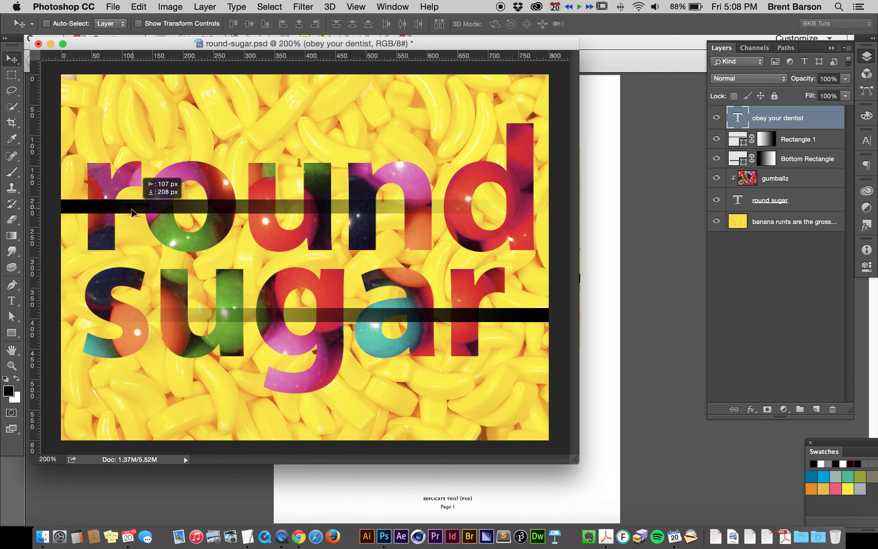
{"action": "left_click", "coordinate": [11, 204]}
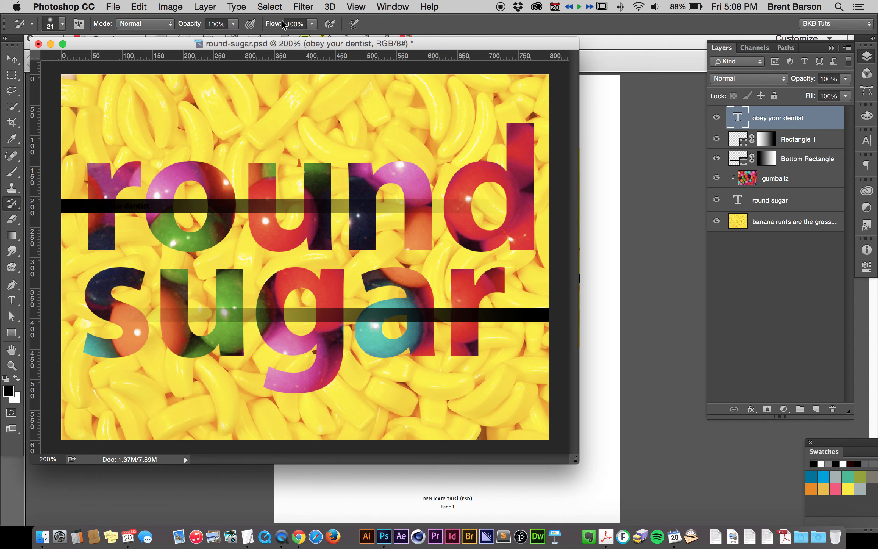
{"action": "mouse_move", "coordinate": [45, 181]}
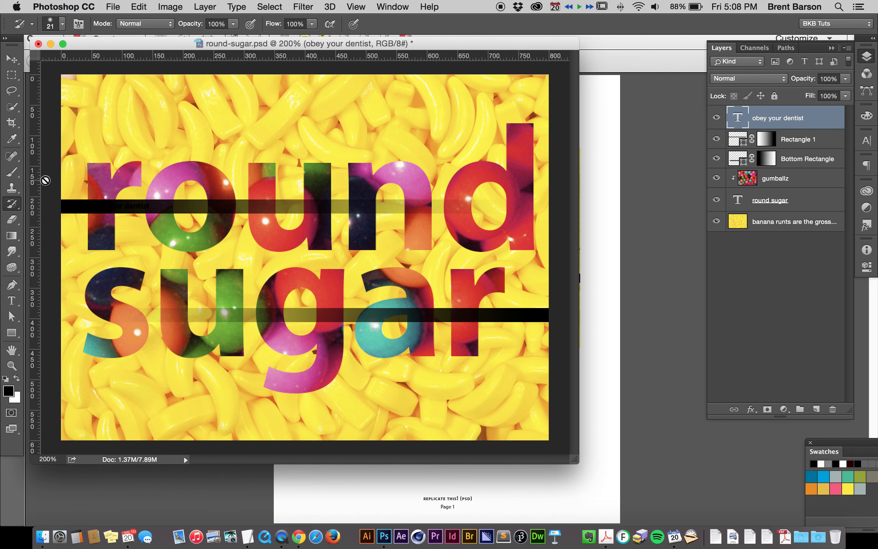
- Edit the caption with the Type tool to make its colour white
{"action": "left_click", "coordinate": [11, 301]}
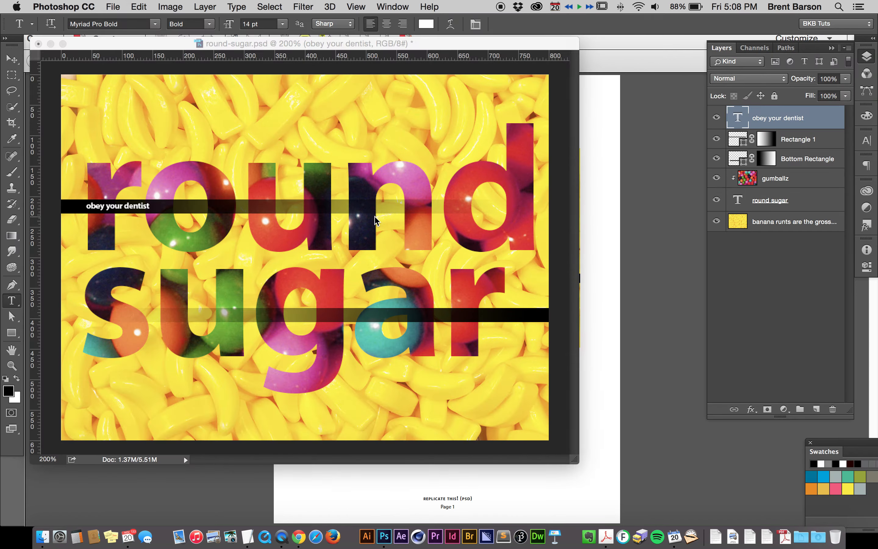
{"action": "left_click", "coordinate": [130, 206]}
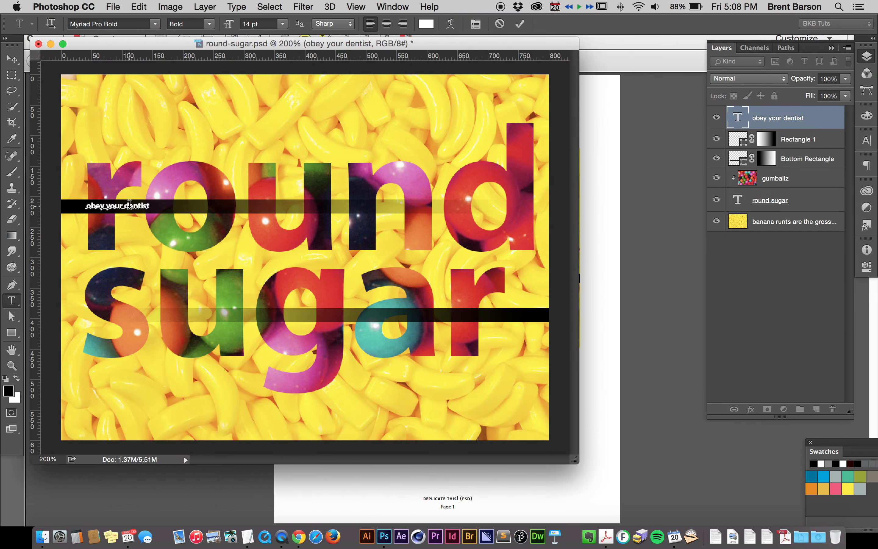
{"action": "left_click", "coordinate": [11, 59]}
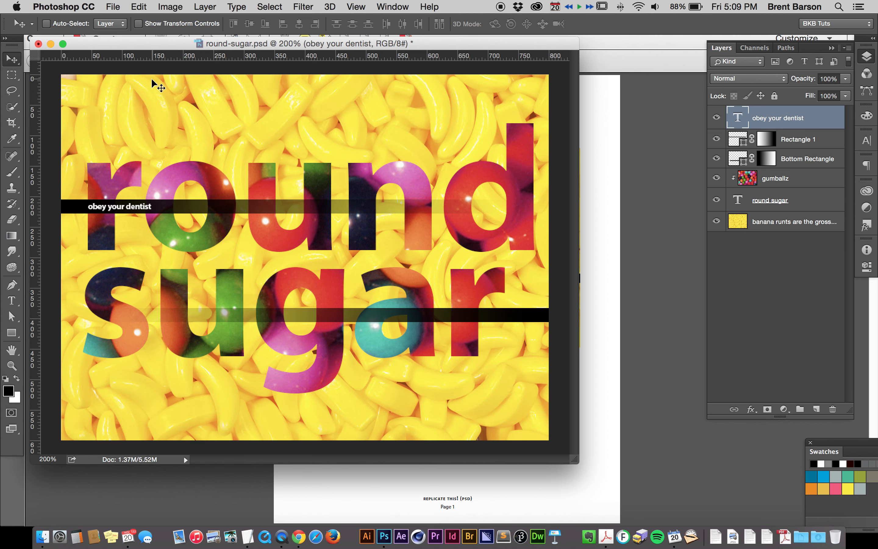
{"action": "mouse_move", "coordinate": [809, 104]}
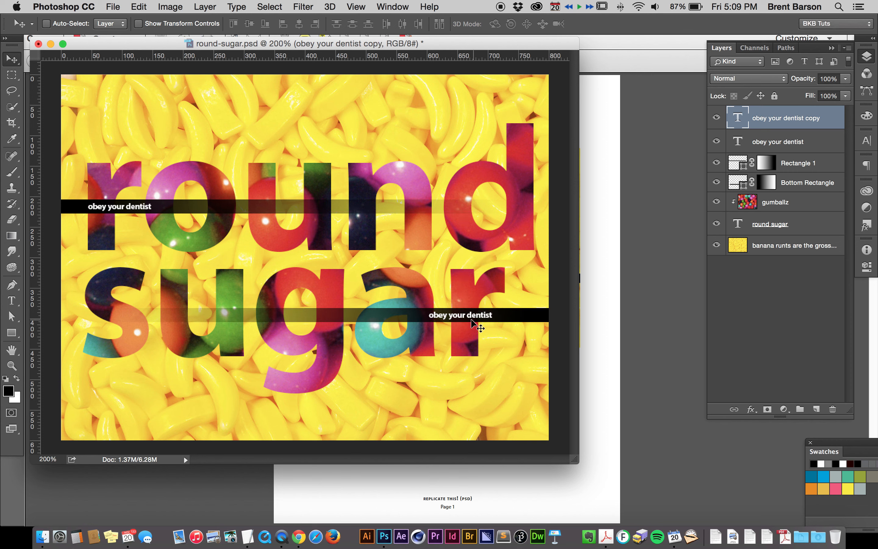
- Retype the copied caption on the bottom bar as 'brush your teeth'
{"action": "double_click", "coordinate": [459, 314]}
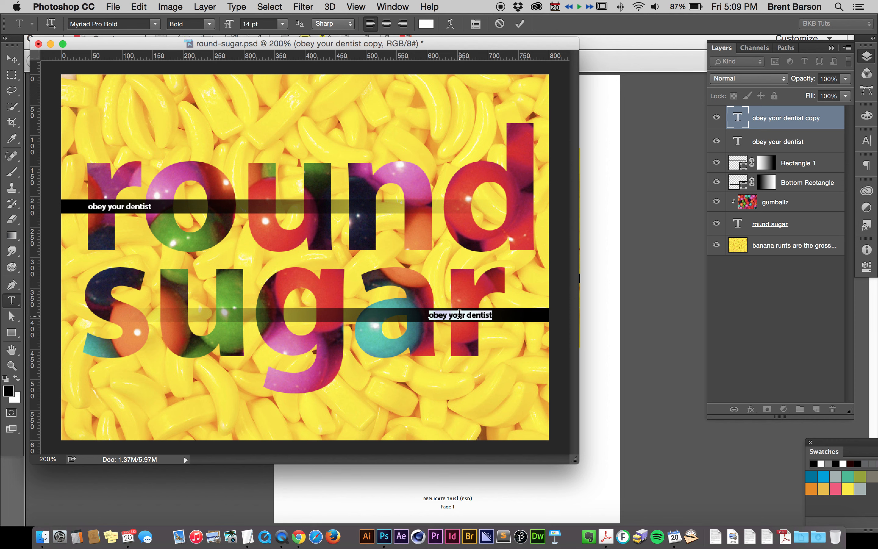
{"action": "type", "text": "brush your te"}
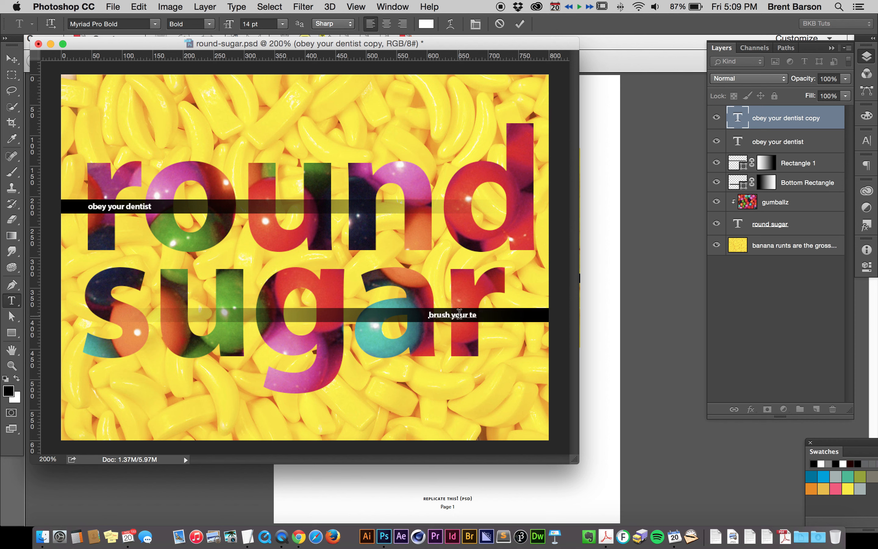
{"action": "type", "text": "eth"}
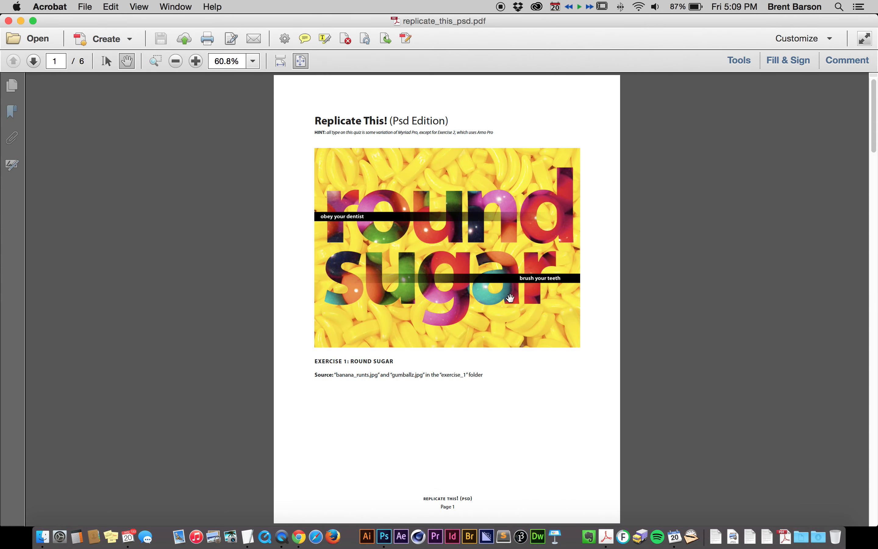
{"action": "mouse_move", "coordinate": [444, 226]}
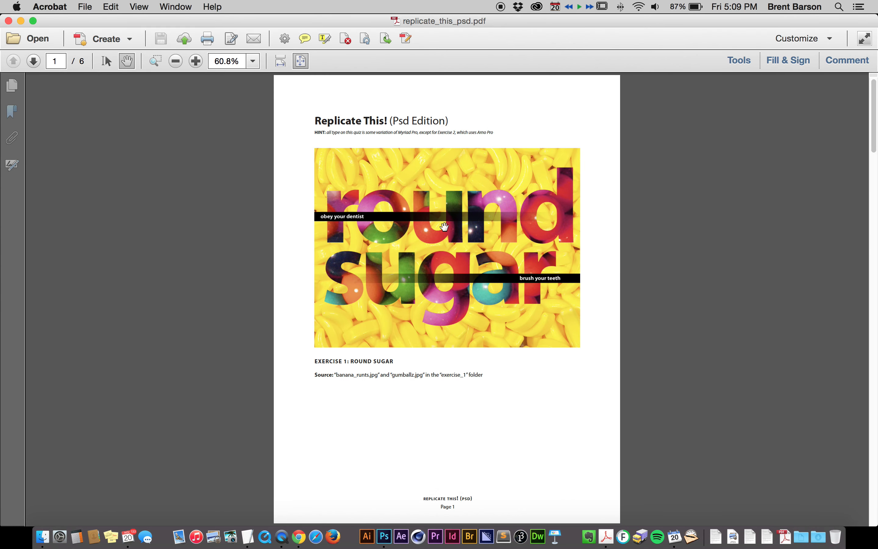
{"action": "left_click", "coordinate": [384, 537]}
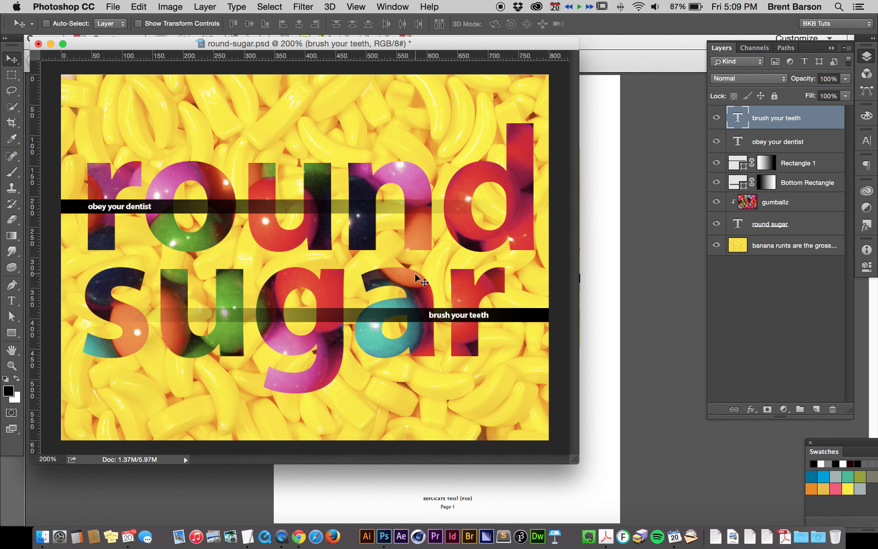
{"action": "mouse_move", "coordinate": [501, 366]}
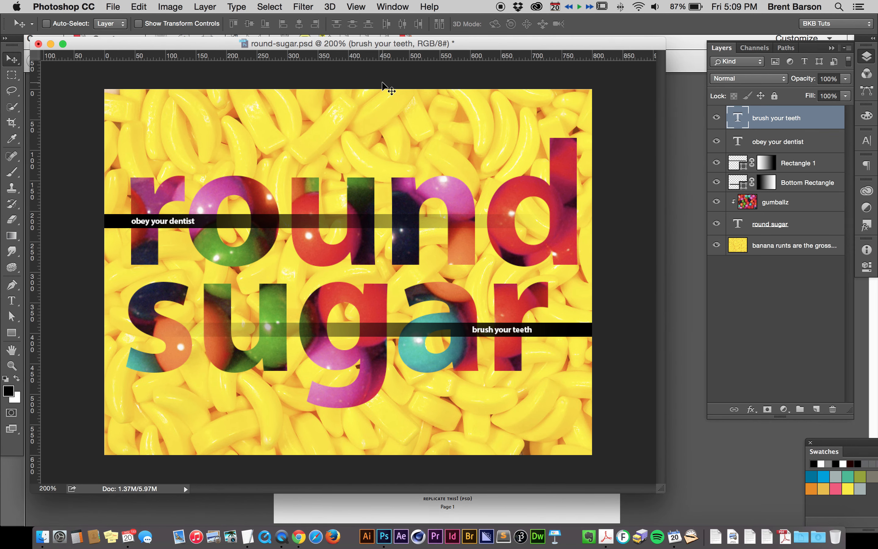
{"action": "mouse_move", "coordinate": [385, 94]}
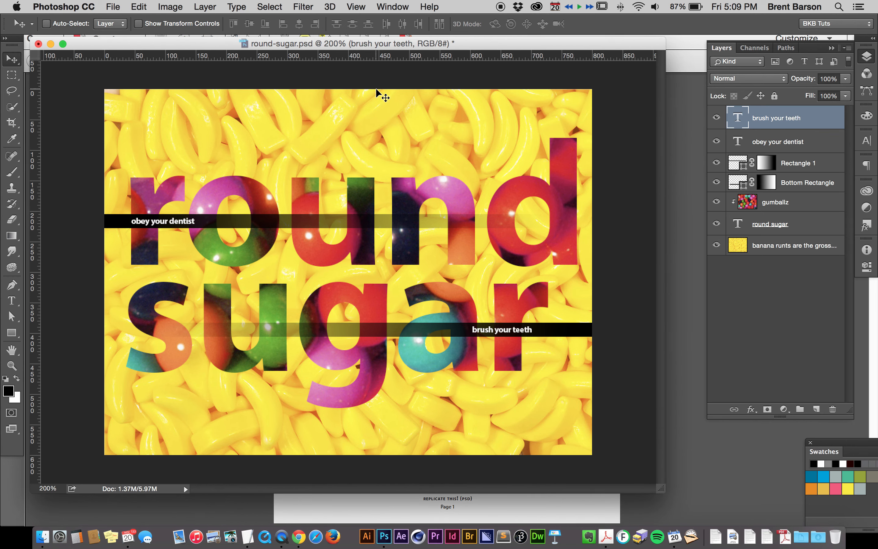